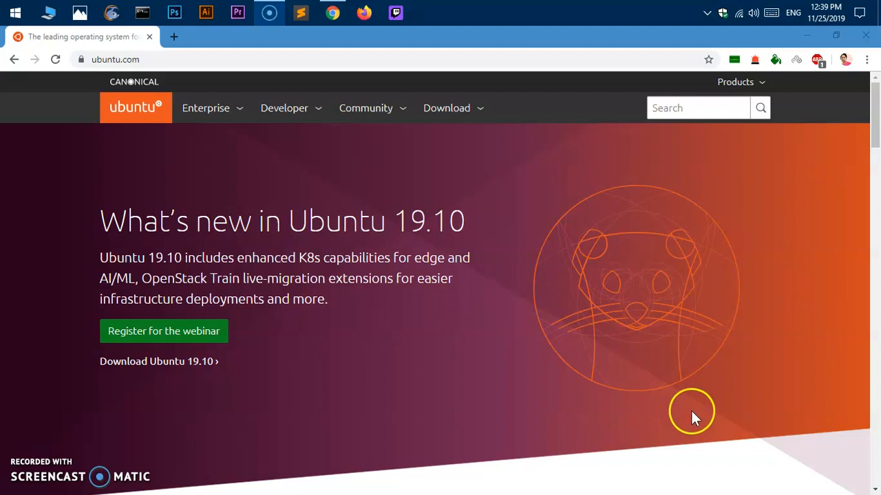
mouse_move(796, 113)
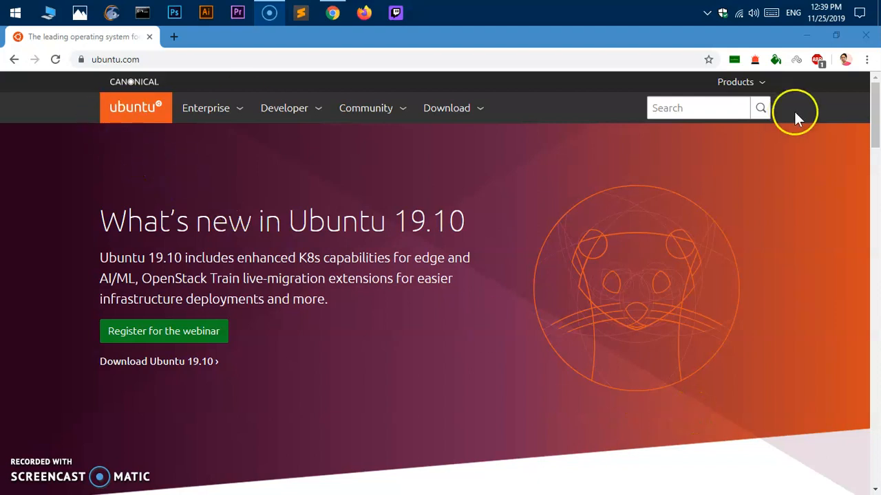
Bring up the Ubuntu site's Download menu listing Desktop, Server, IoT and Cloud
left_click(115, 59)
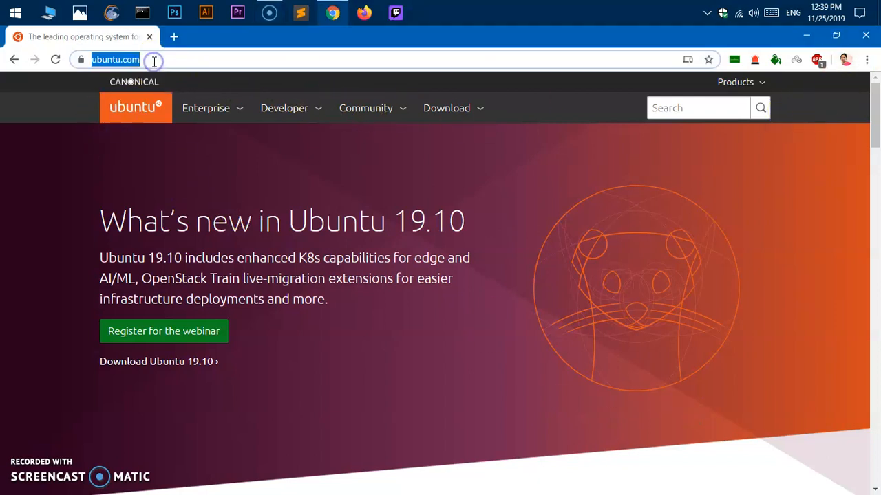
mouse_move(137, 223)
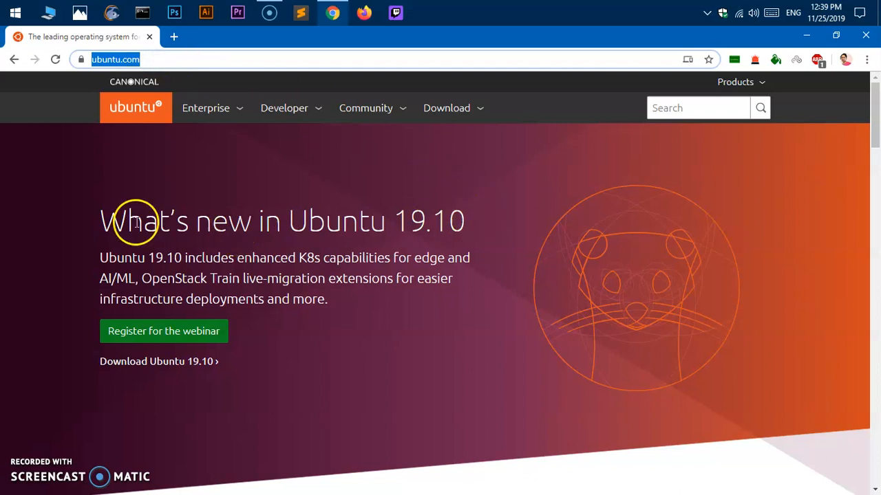
mouse_move(93, 231)
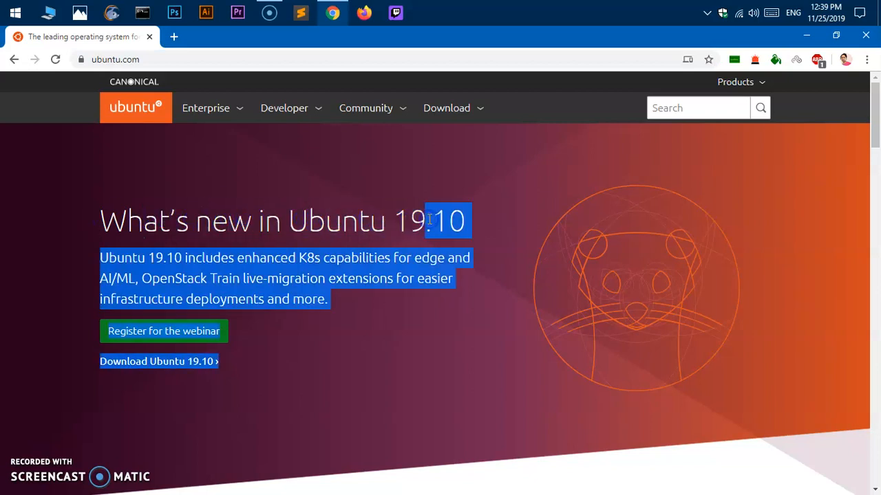
left_click(427, 221)
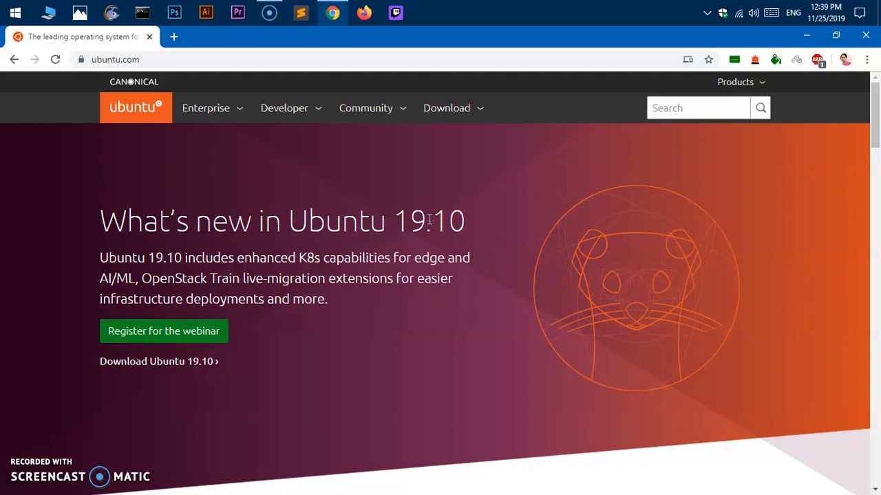
mouse_move(377, 314)
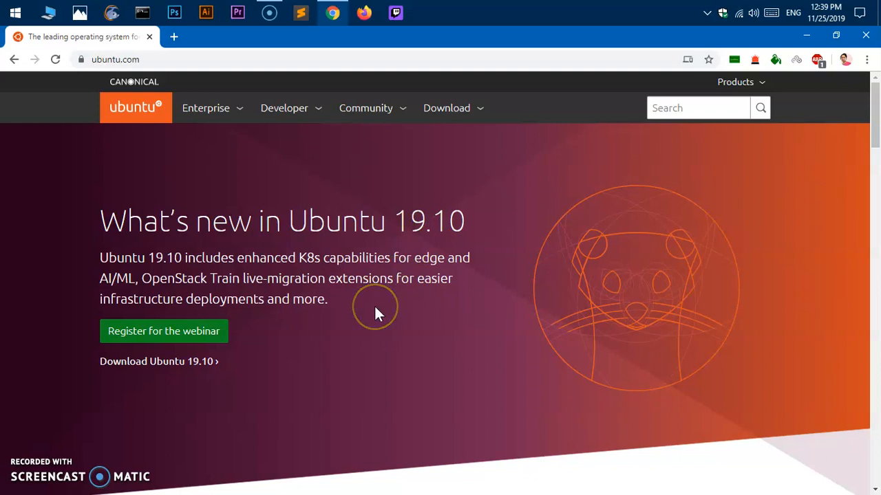
mouse_move(374, 311)
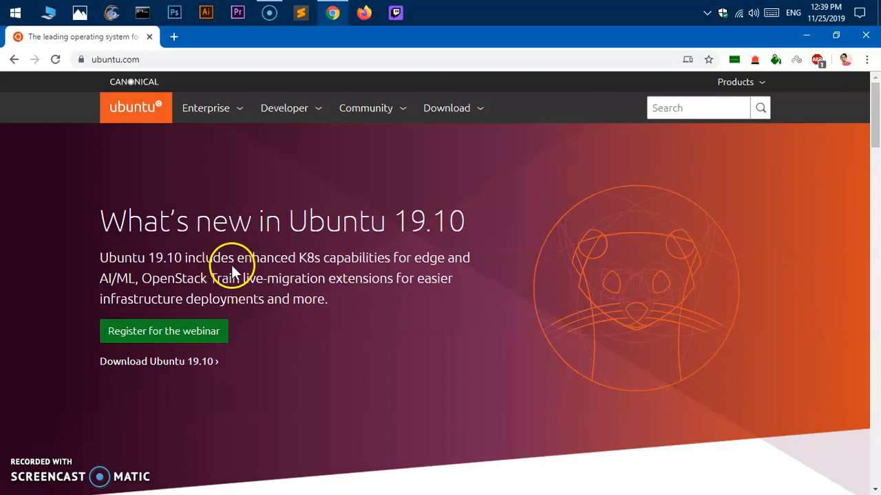
mouse_move(398, 274)
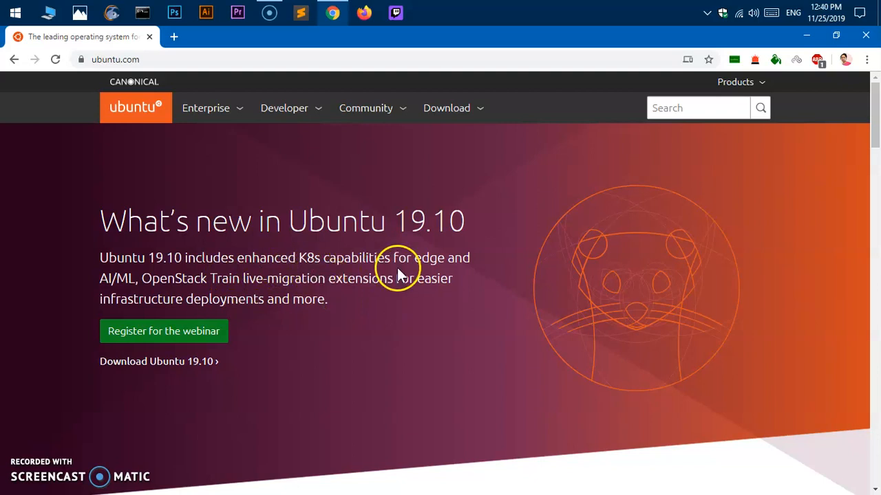
mouse_move(277, 281)
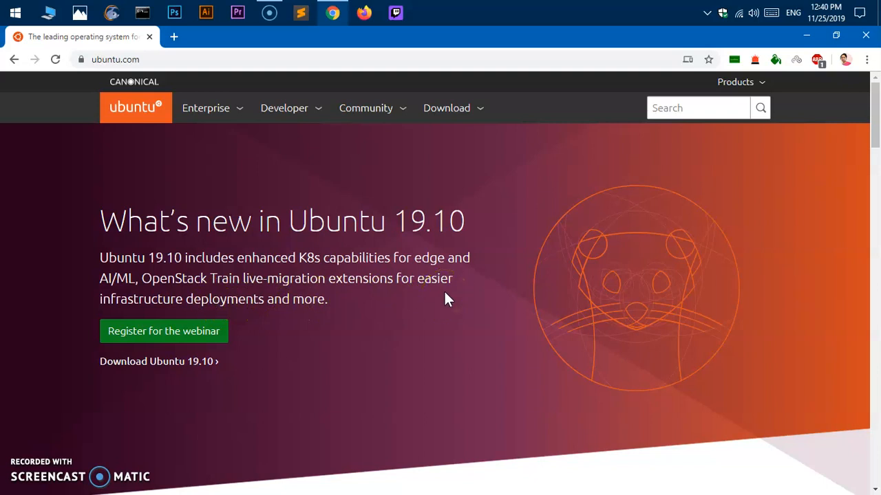
mouse_move(461, 121)
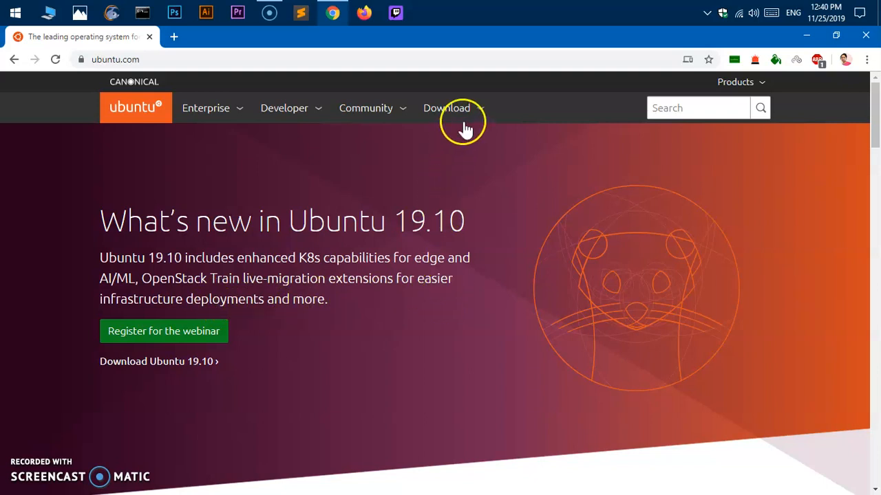
left_click(445, 107)
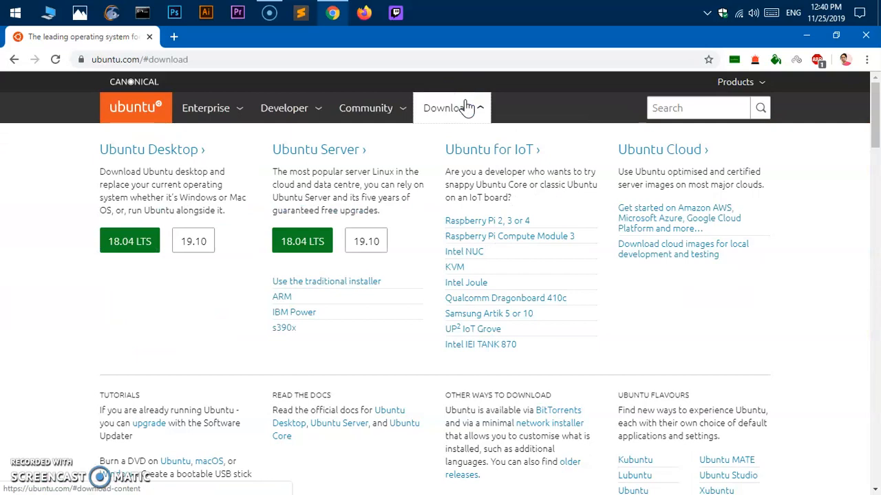
mouse_move(493, 117)
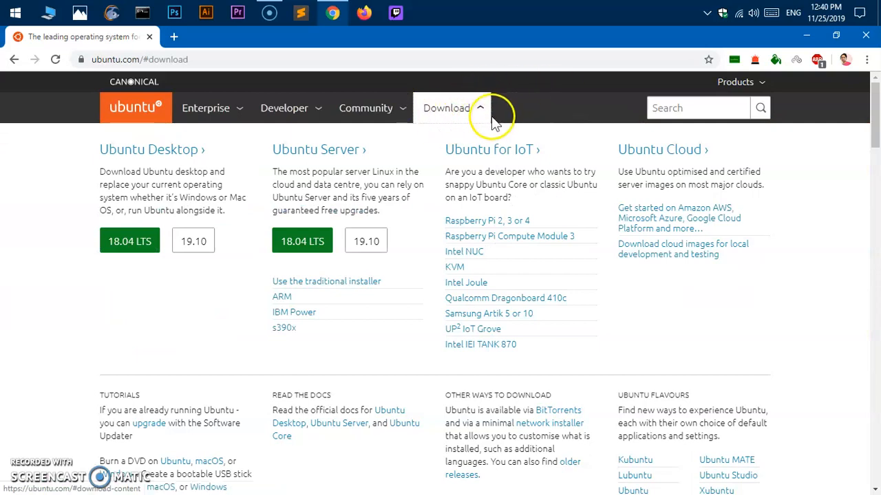
mouse_move(608, 151)
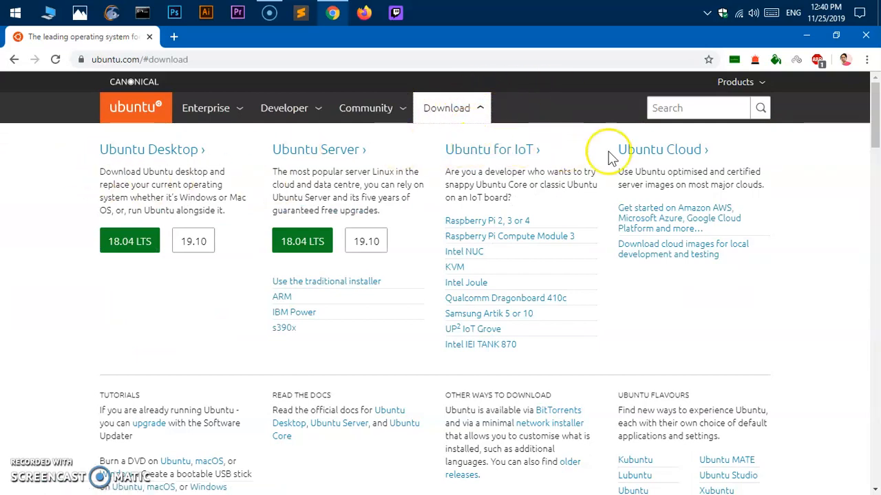
mouse_move(117, 148)
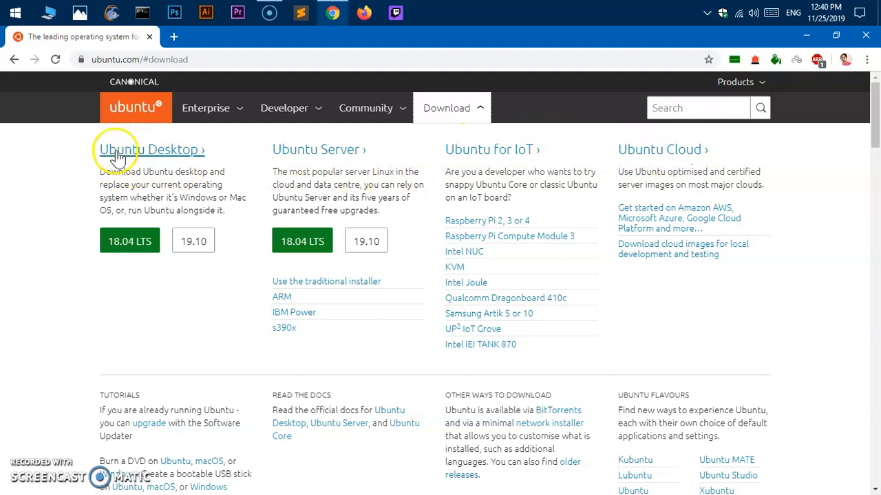
mouse_move(512, 148)
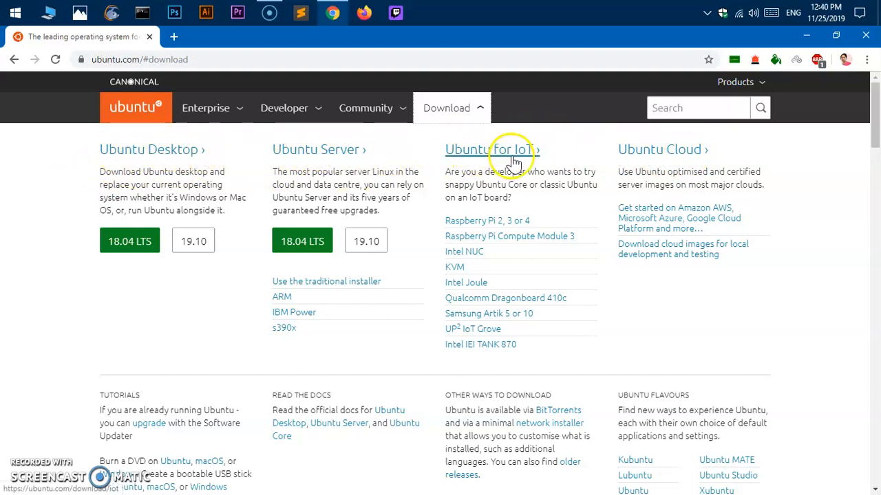
mouse_move(421, 159)
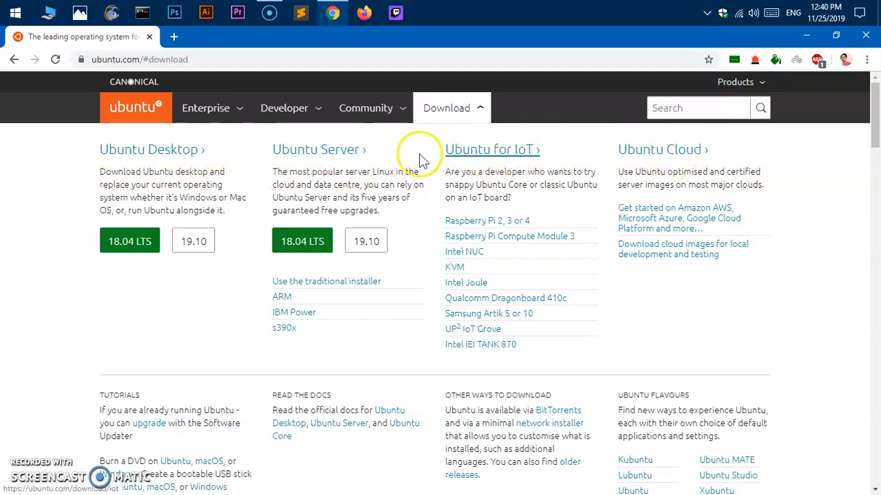
mouse_move(117, 179)
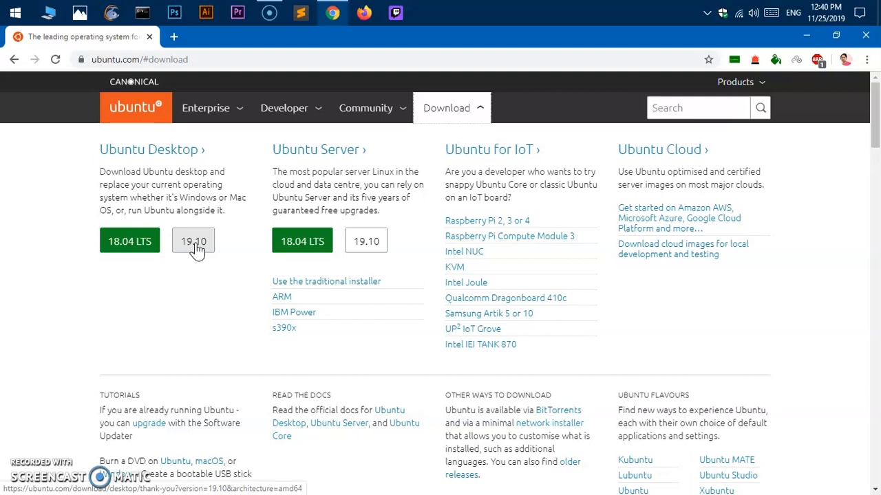
Download the Ubuntu Desktop 19.10 ISO and save it to the Desktop folder
left_click(192, 241)
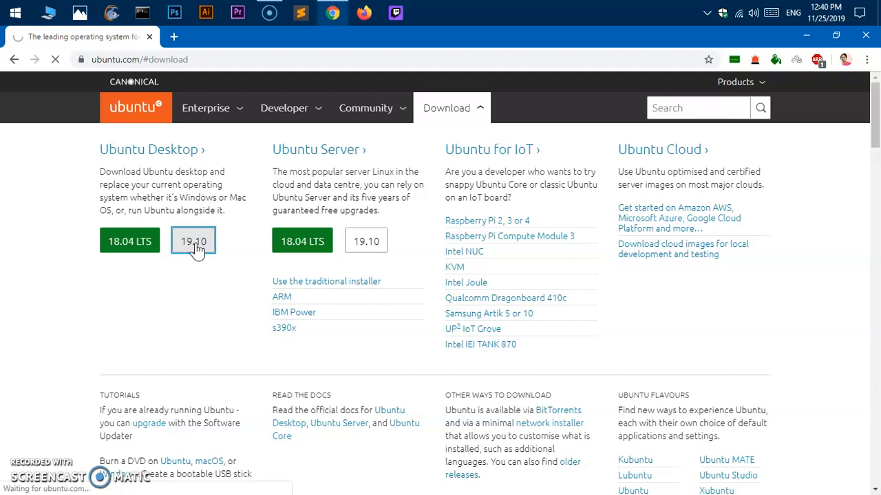
left_click(193, 241)
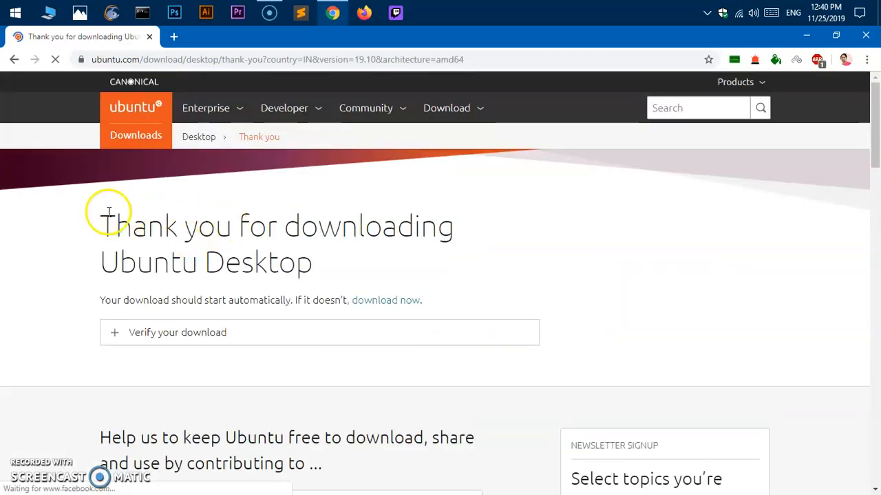
mouse_move(648, 314)
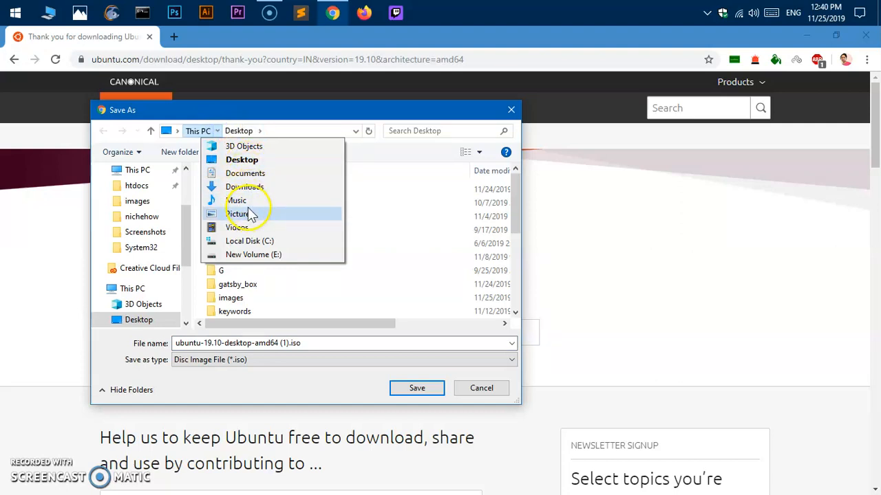
mouse_move(243, 160)
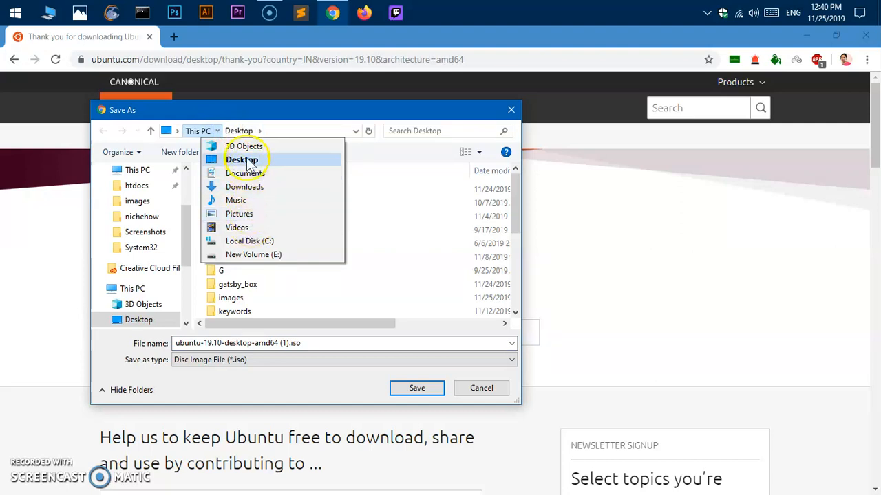
left_click(242, 159)
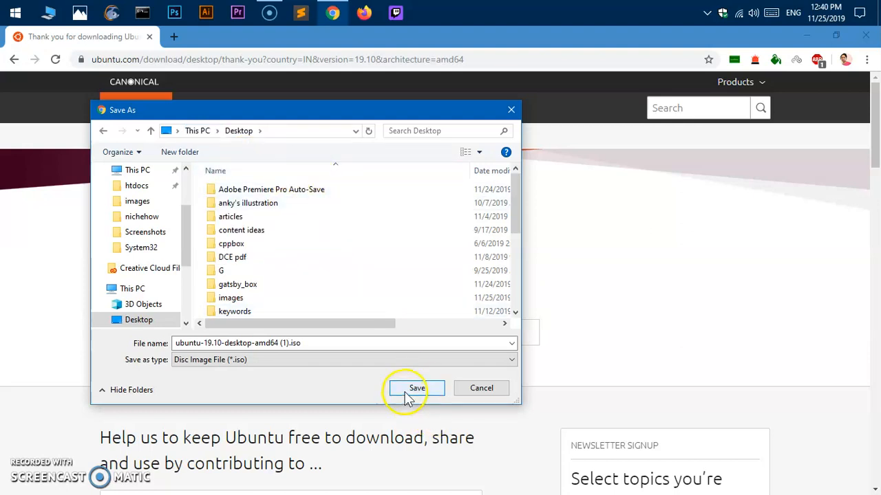
left_click(416, 388)
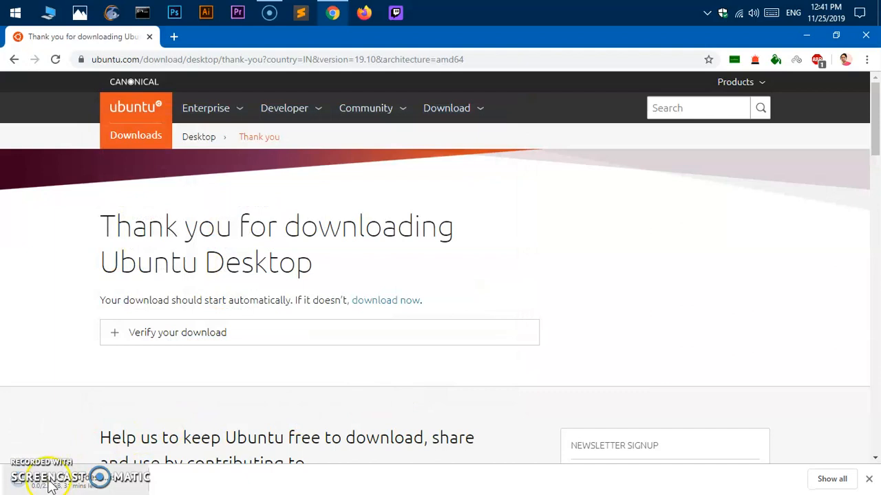
mouse_move(132, 487)
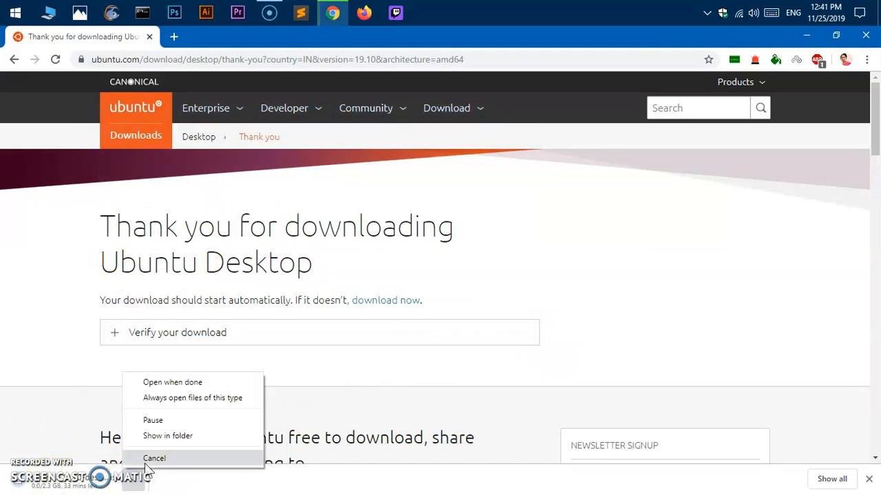
left_click(154, 458)
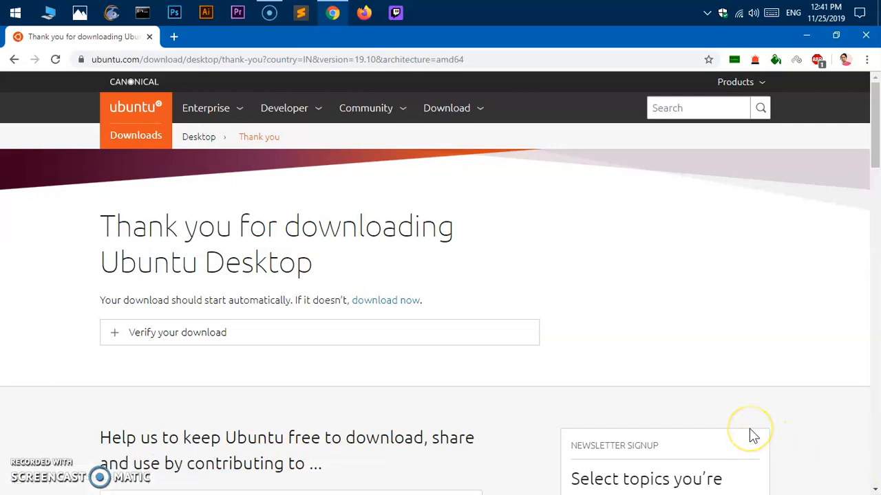
mouse_move(752, 434)
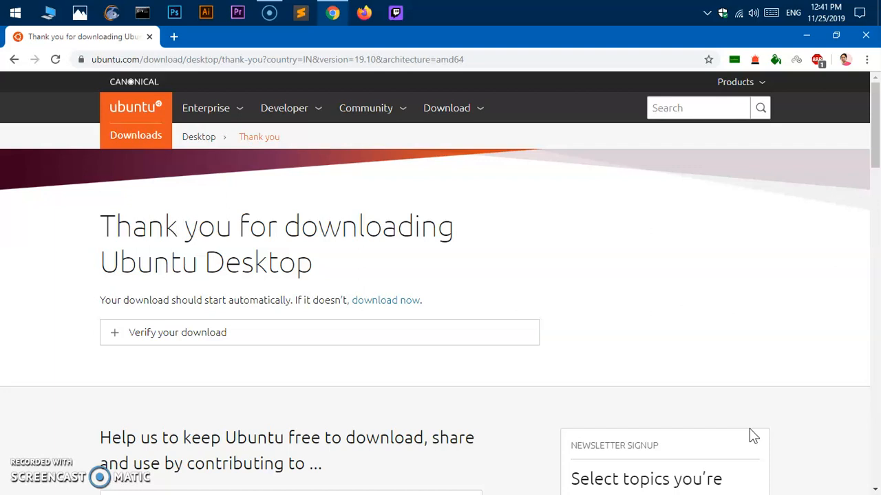
mouse_move(869, 370)
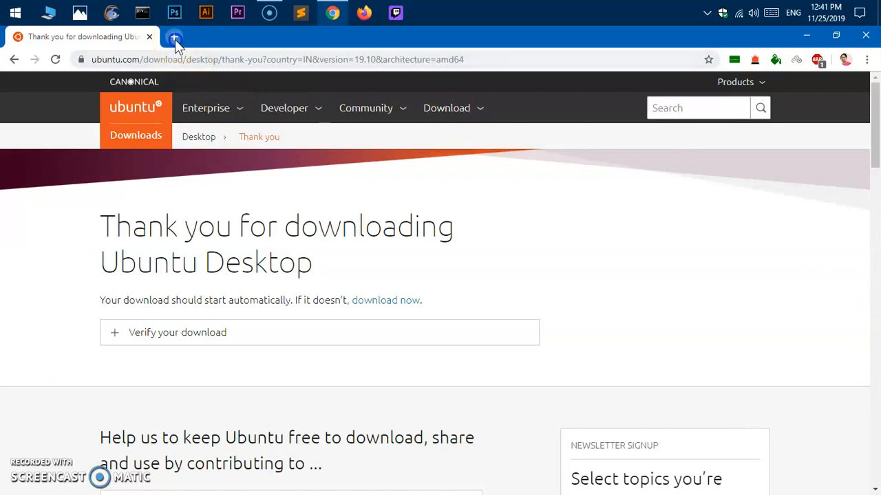
Load rufus.ie in a new browser tab via the address bar suggestion
left_click(173, 36)
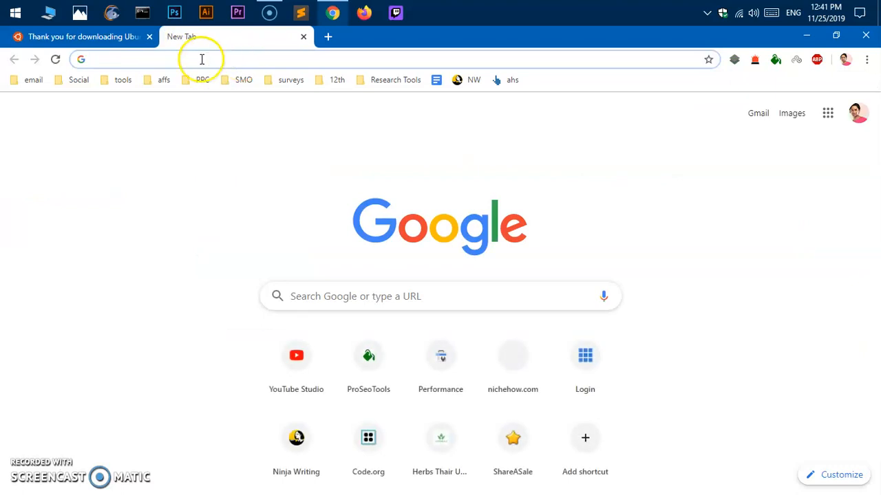
left_click(83, 36)
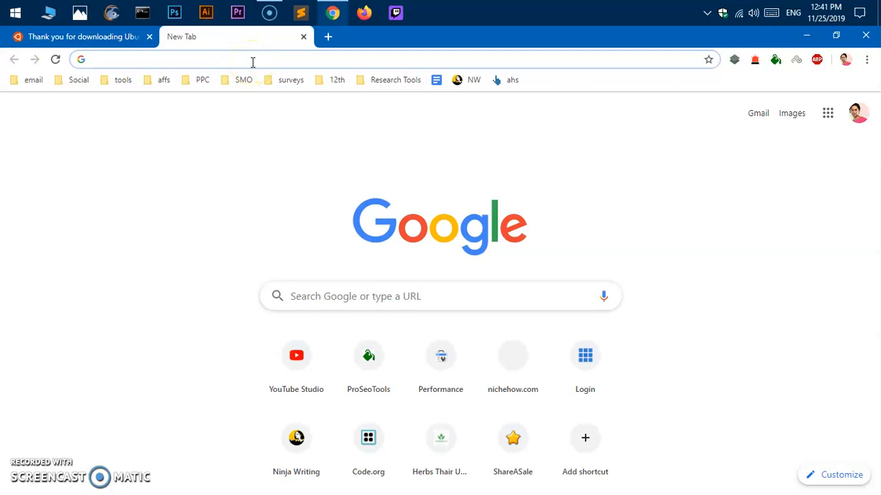
type("rufus.i")
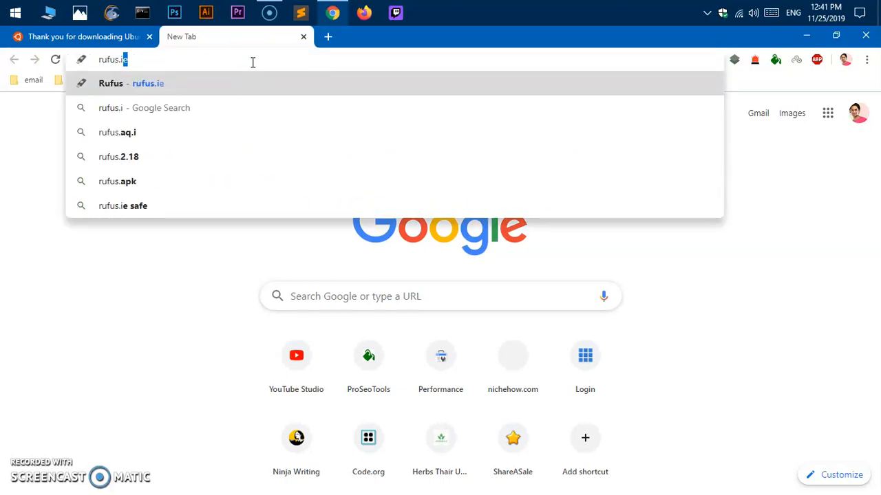
left_click(147, 83)
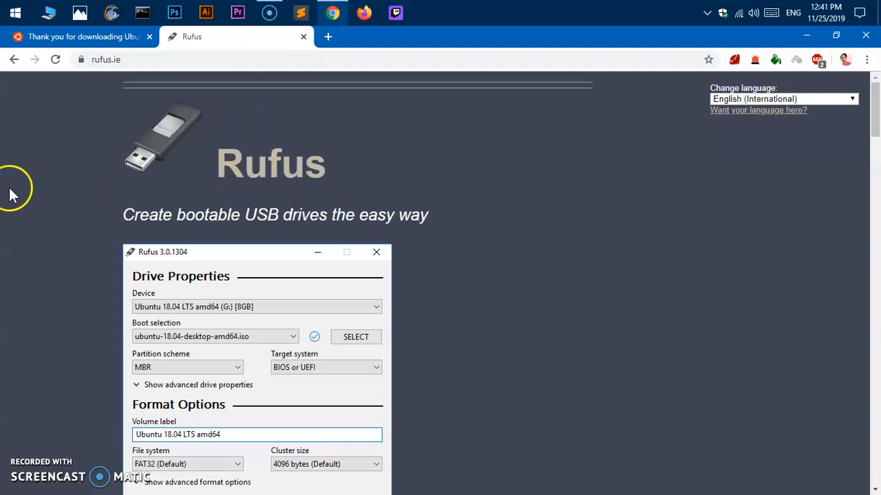
mouse_move(144, 217)
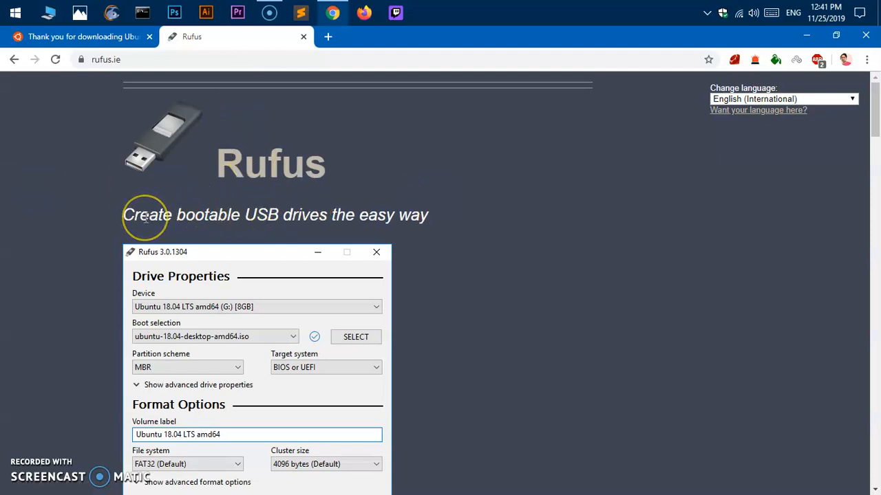
mouse_move(270, 234)
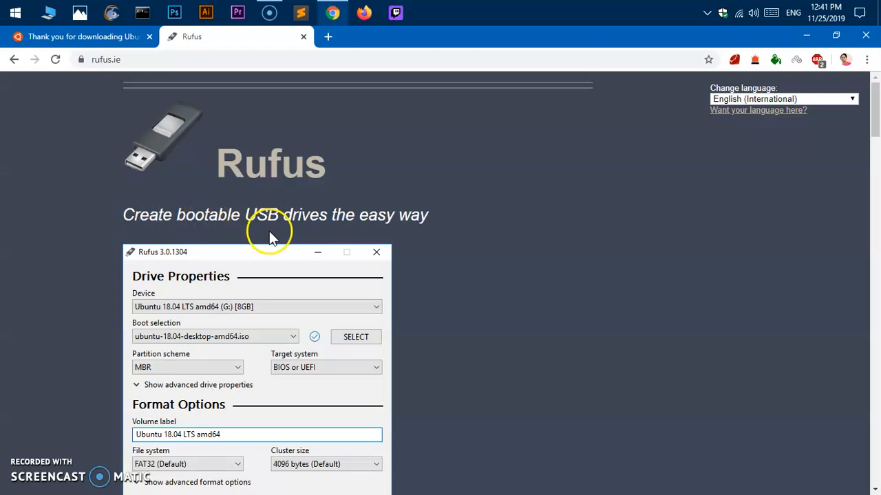
mouse_move(371, 234)
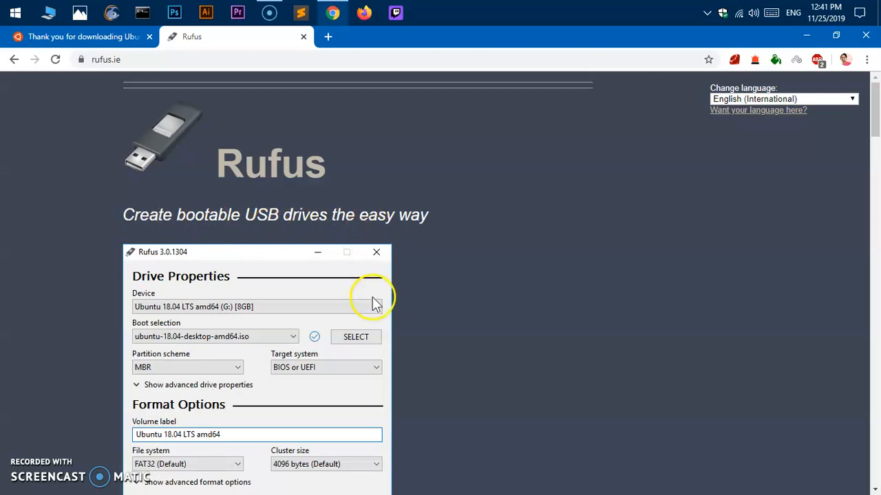
Start the Rufus 3.8 download from the site's Download section
scroll("down", 3)
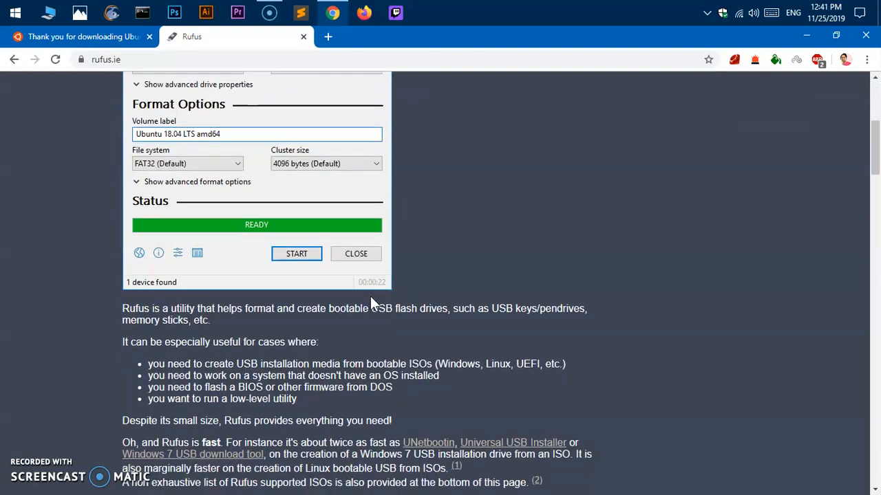
scroll("down", 3)
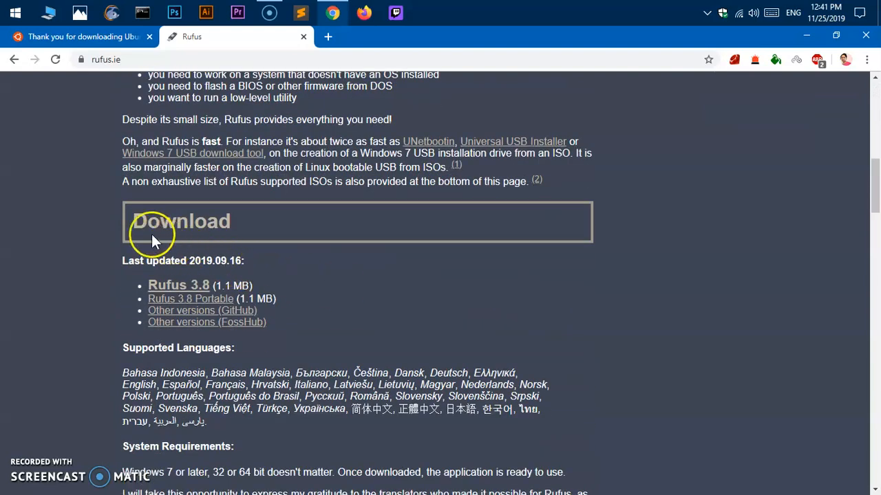
mouse_move(179, 285)
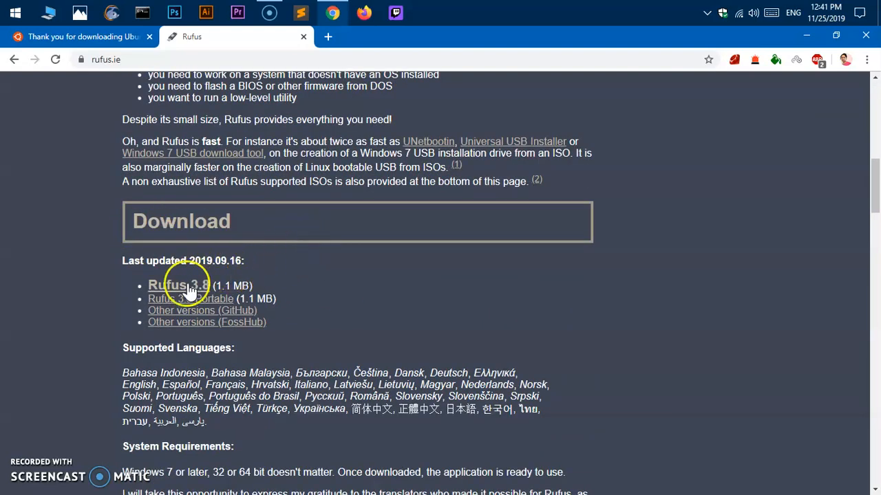
left_click(179, 285)
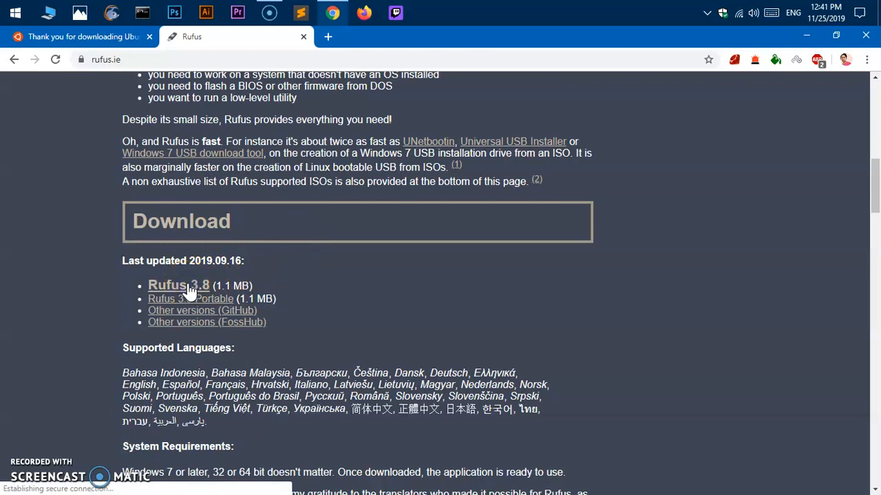
left_click(179, 285)
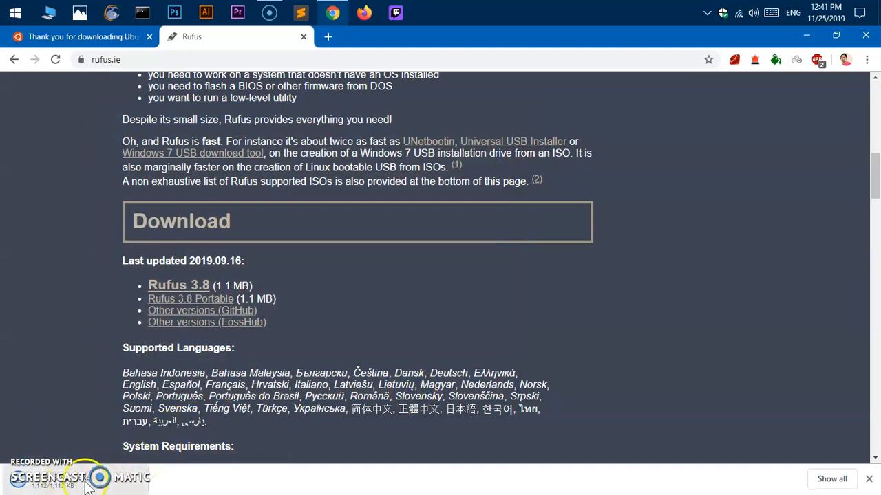
mouse_move(754, 482)
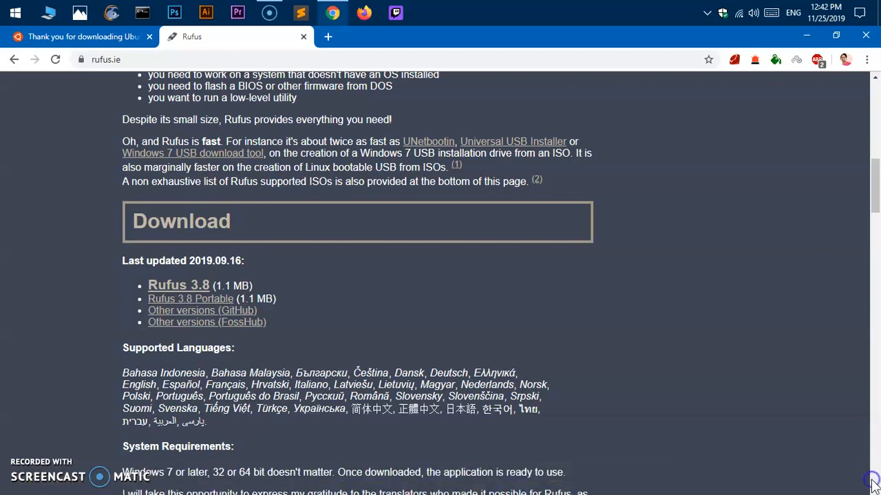
mouse_move(809, 36)
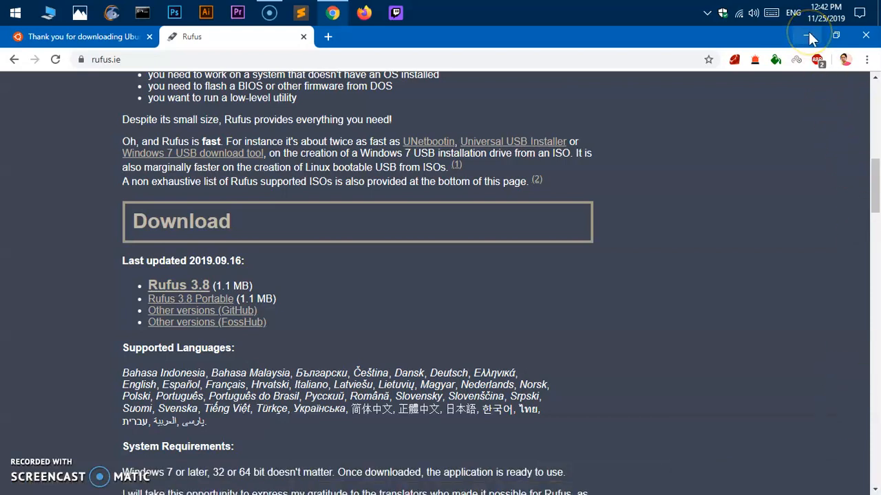
Minimize Chrome and show rufus-3.8.exe and the Ubuntu ISO on the desktop
left_click(808, 36)
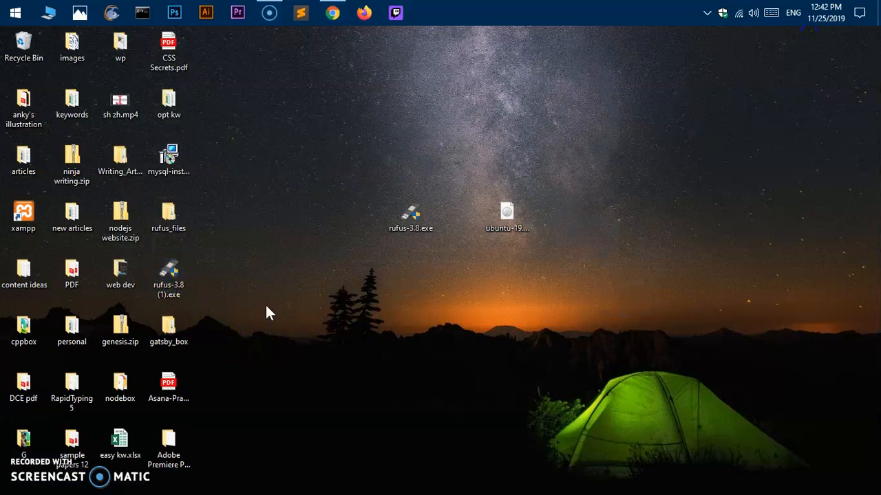
left_click(410, 214)
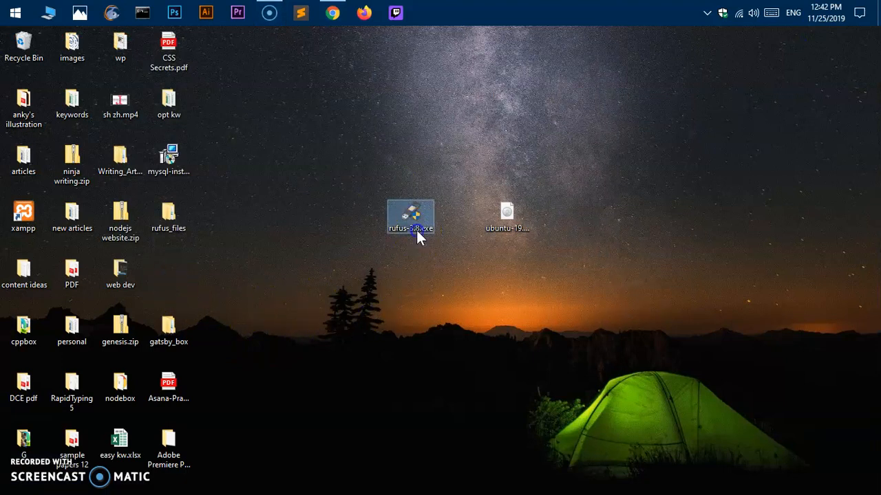
left_click(506, 217)
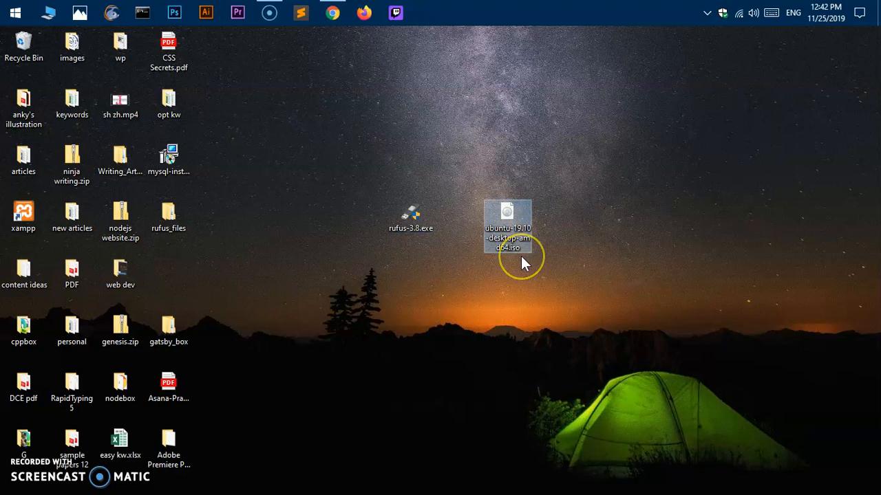
mouse_move(501, 320)
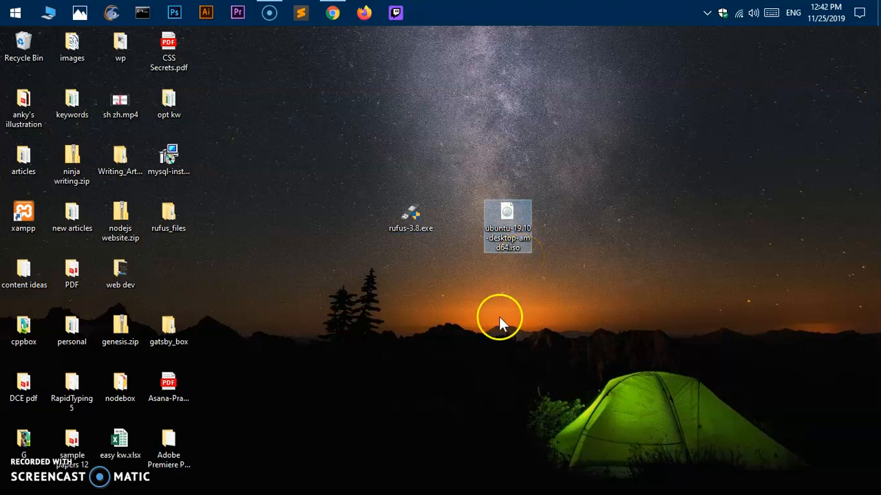
left_click(501, 322)
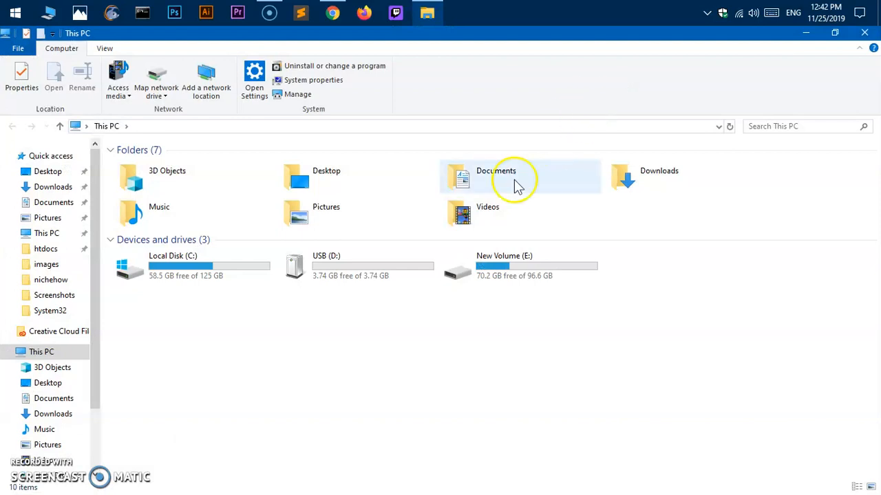
mouse_move(326, 268)
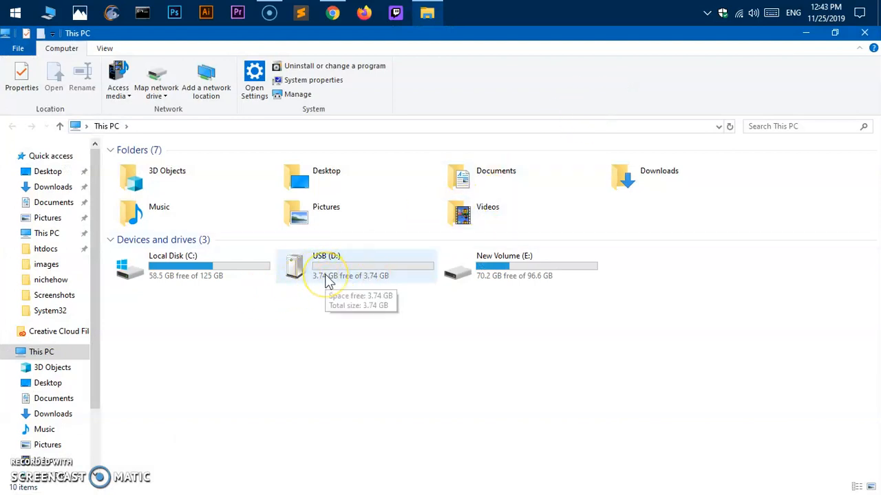
mouse_move(333, 280)
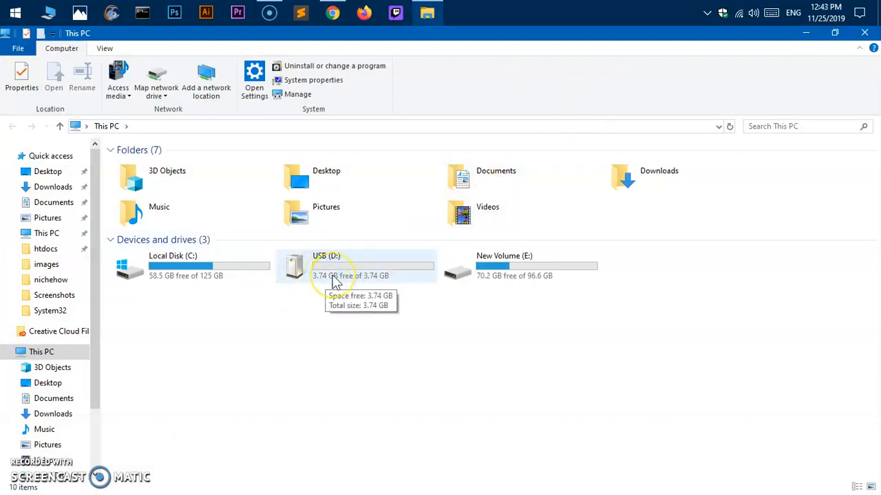
mouse_move(866, 48)
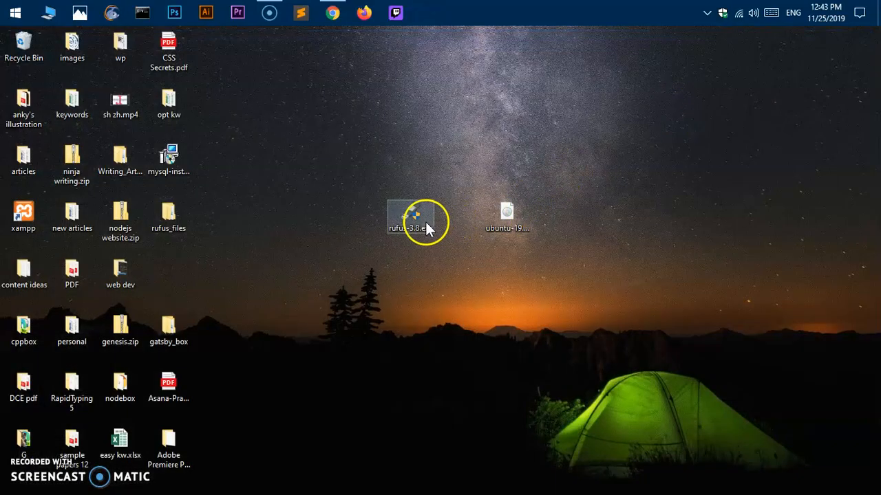
Launch rufus-3.8.exe and choose USB (D:) [4GB] as the device
left_click(410, 218)
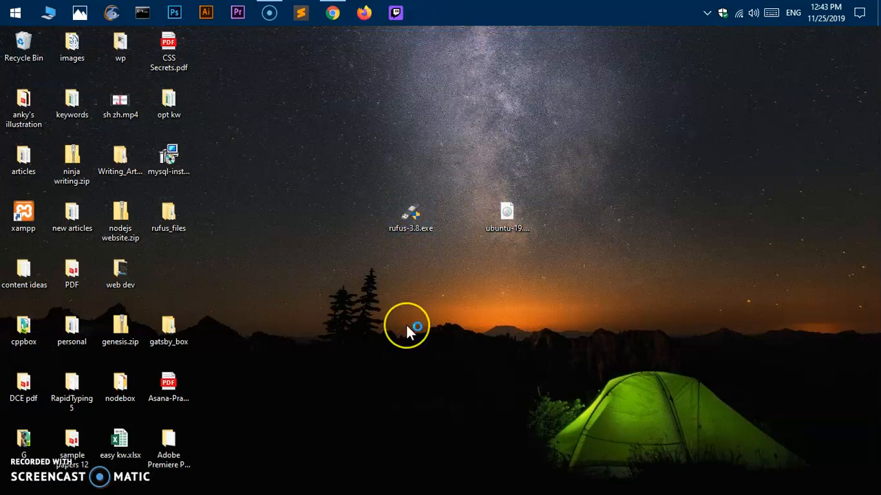
mouse_move(413, 328)
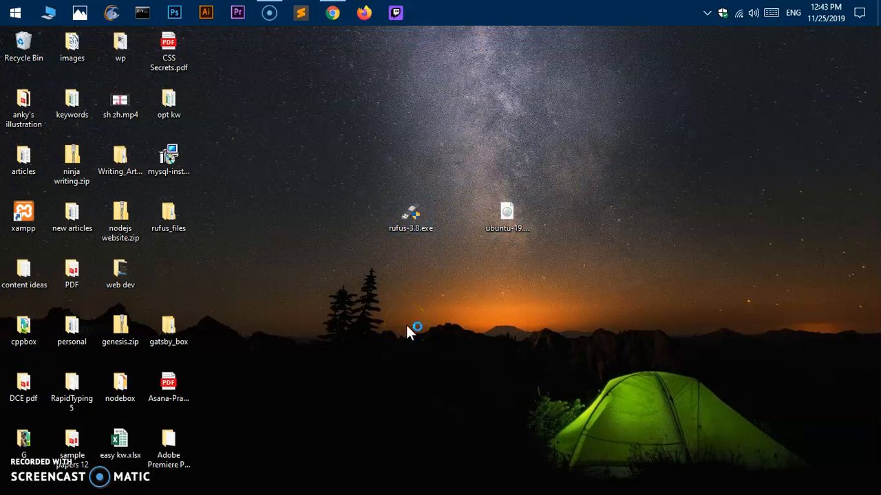
double_click(410, 217)
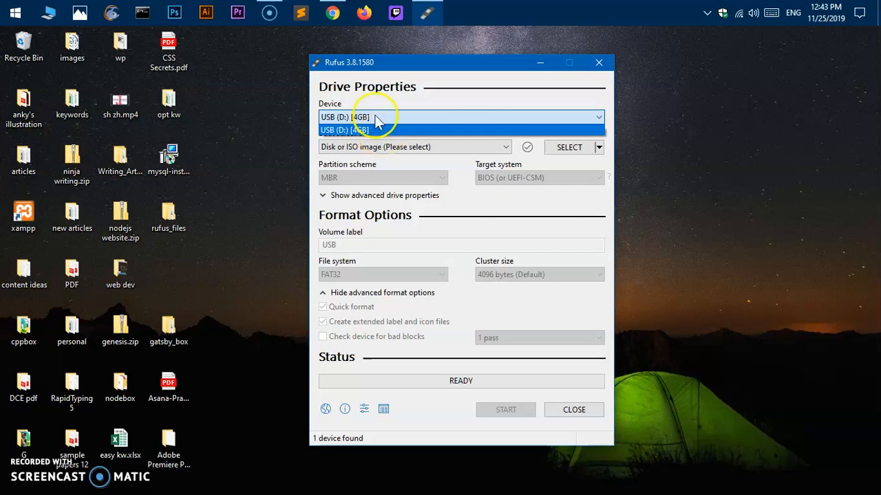
left_click(375, 129)
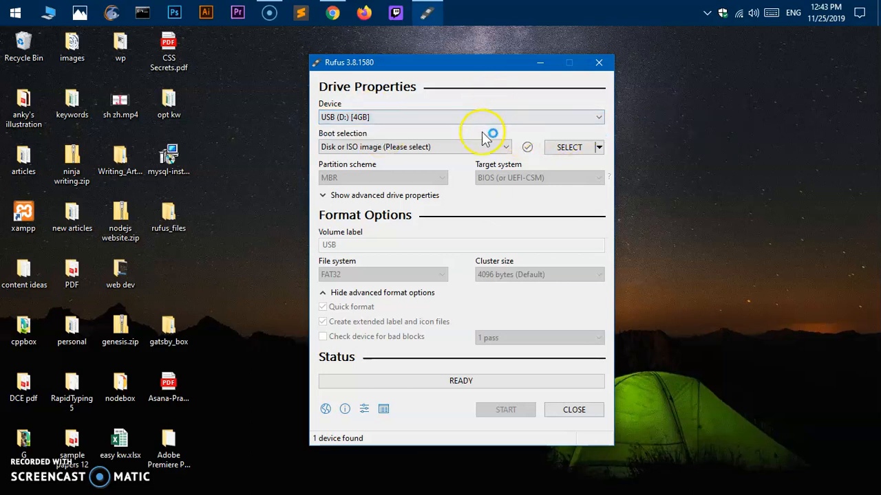
mouse_move(374, 146)
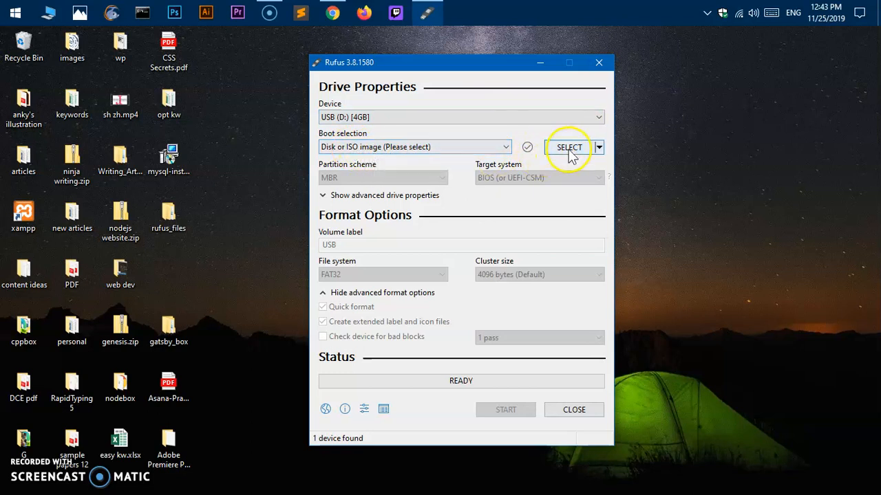
Select ubuntu-19.10-desktop-amd64.iso as the boot image, filling the volume label
left_click(569, 147)
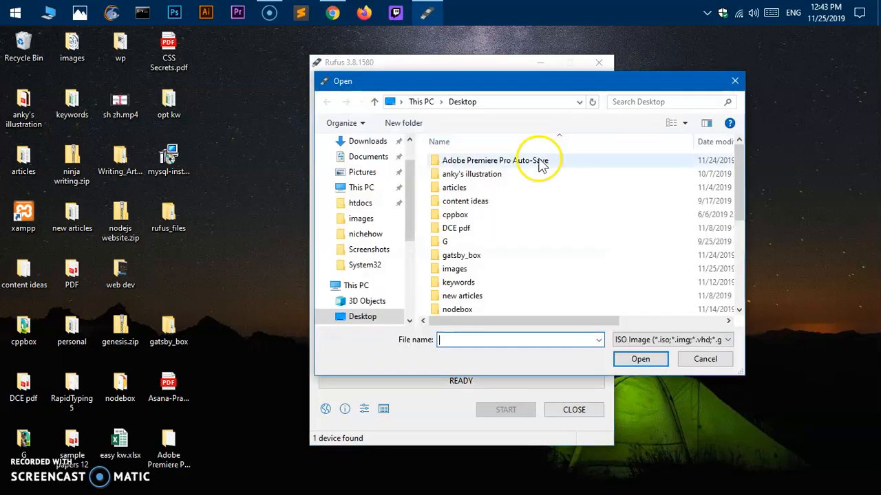
left_click(498, 308)
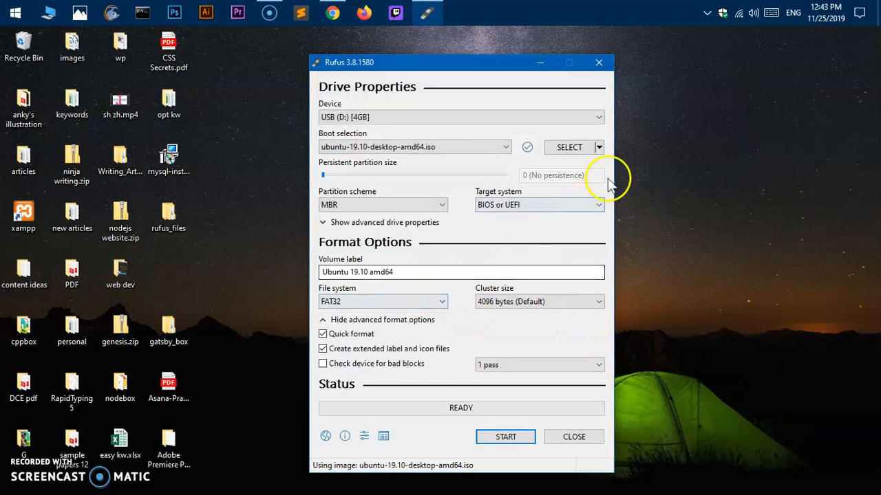
mouse_move(372, 272)
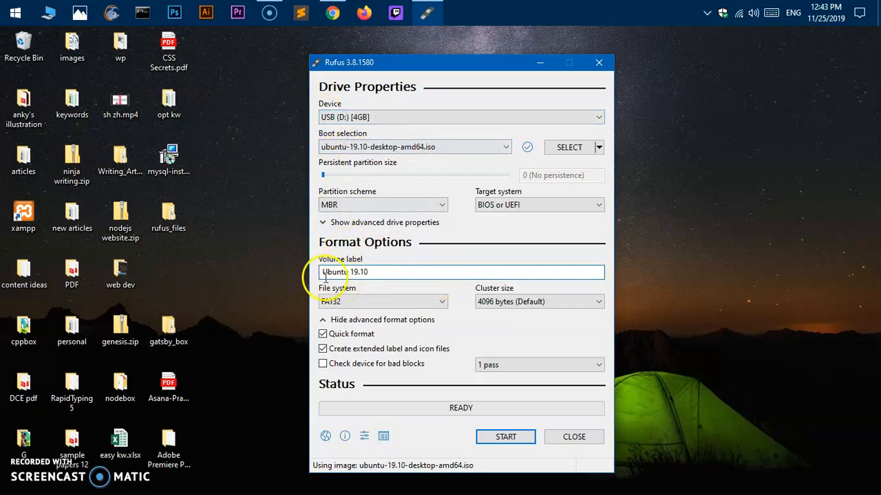
mouse_move(438, 264)
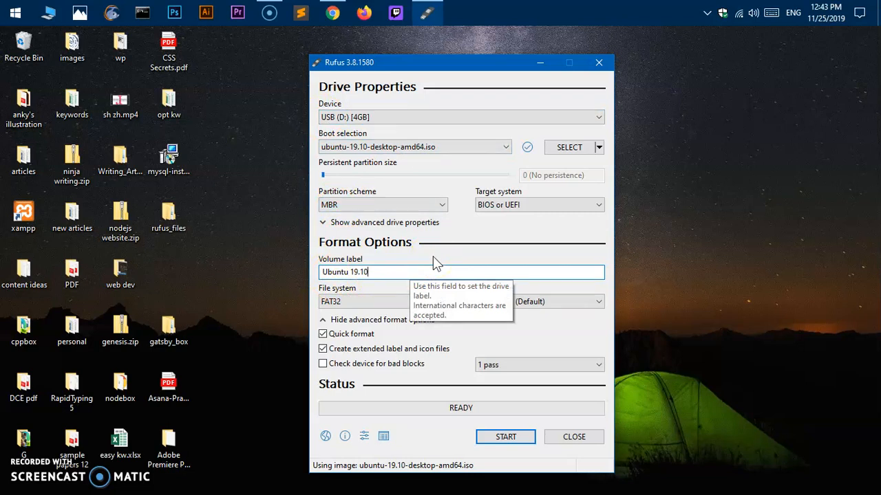
mouse_move(454, 146)
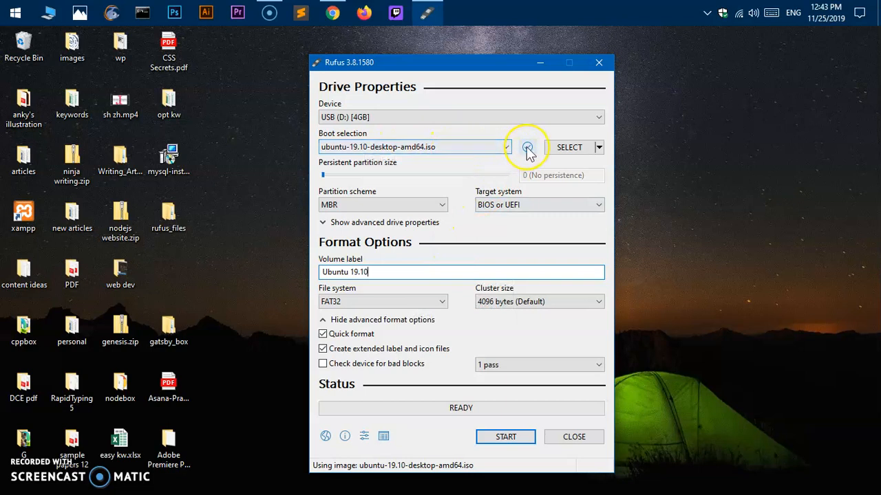
mouse_move(527, 148)
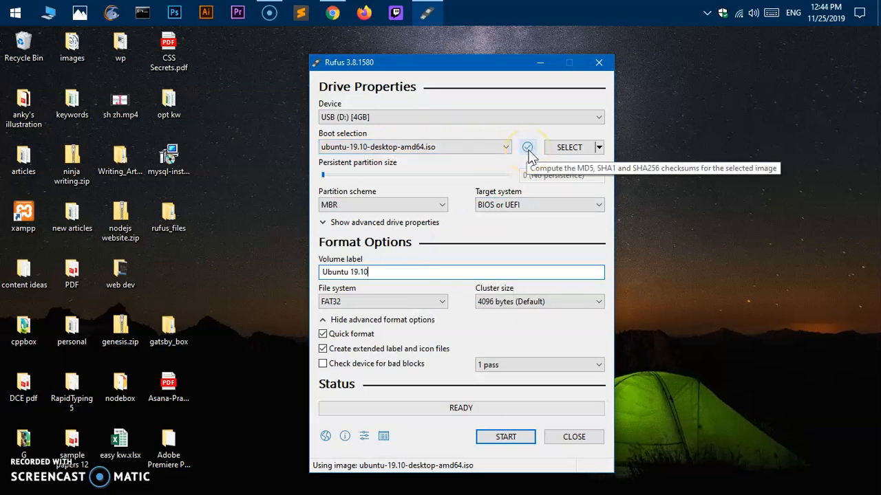
mouse_move(528, 150)
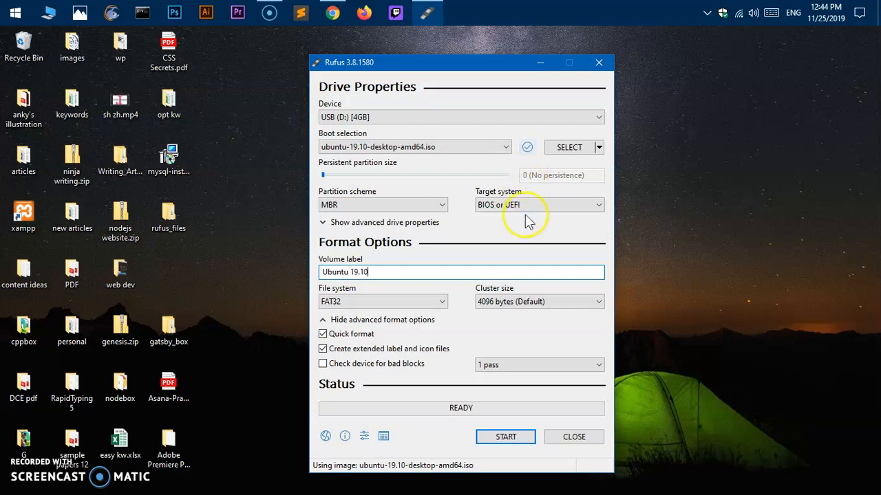
mouse_move(550, 432)
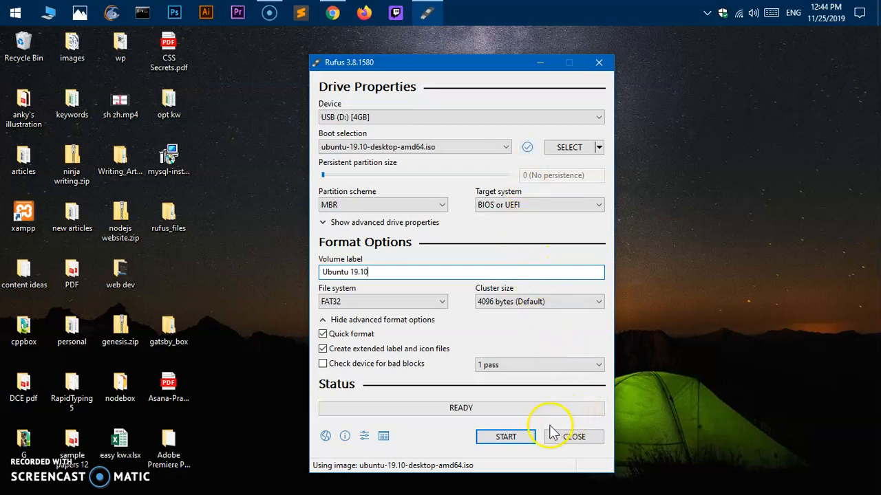
Start the write in ISO Image mode and confirm the data-destruction warning
left_click(506, 437)
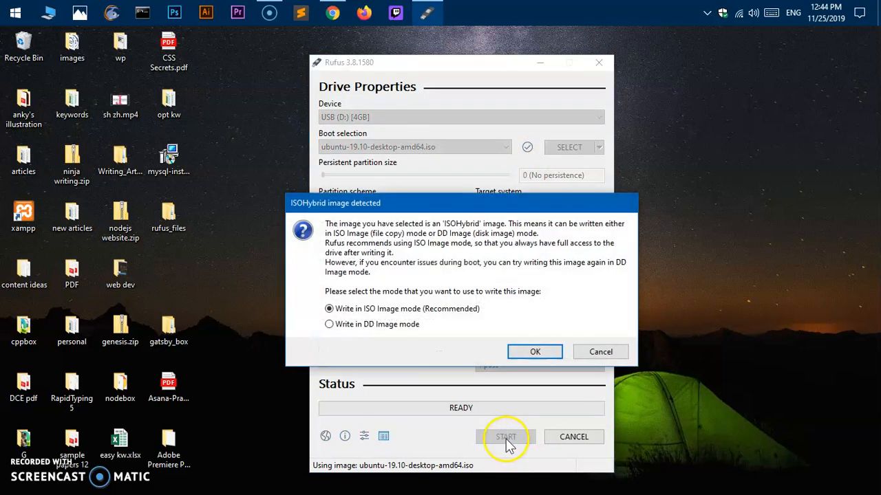
mouse_move(427, 310)
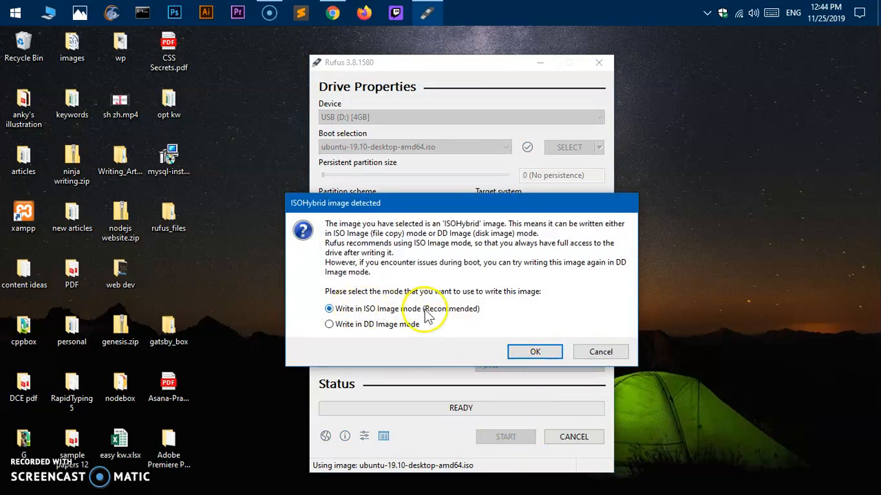
mouse_move(515, 350)
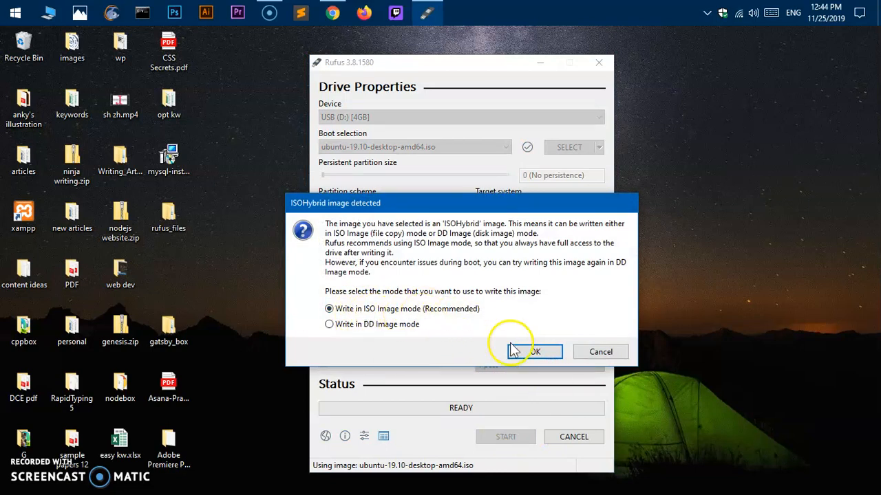
left_click(534, 352)
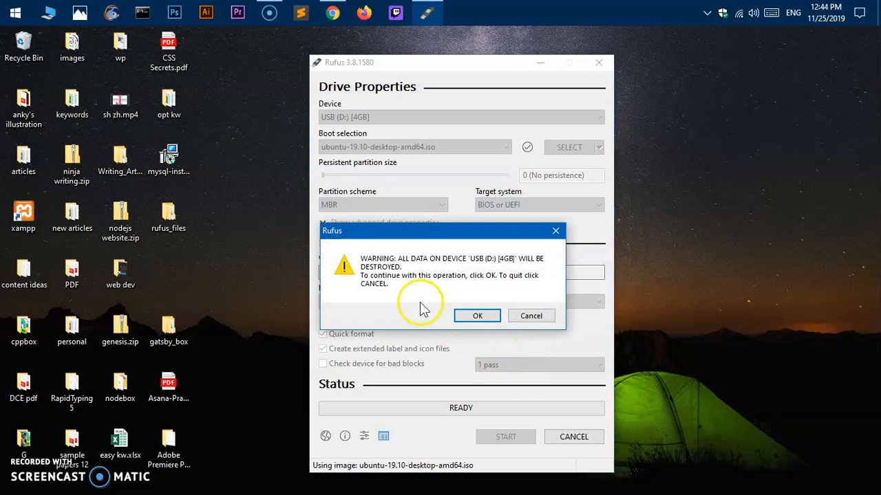
mouse_move(493, 272)
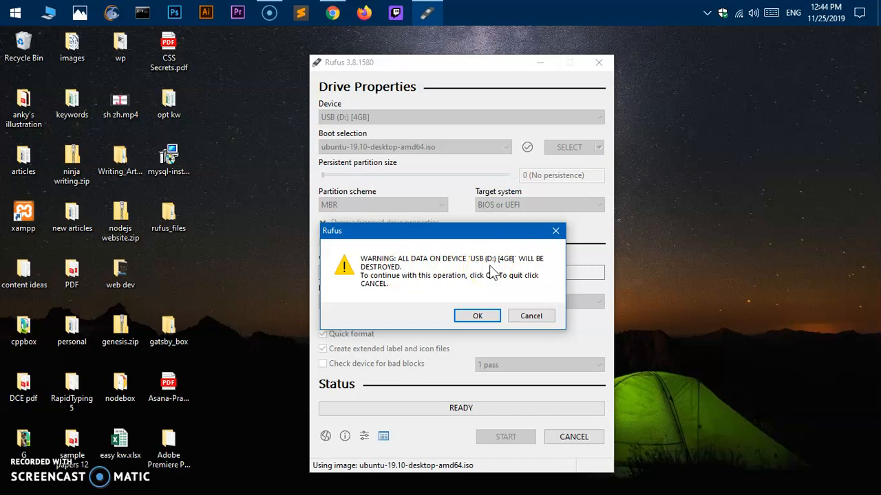
mouse_move(531, 315)
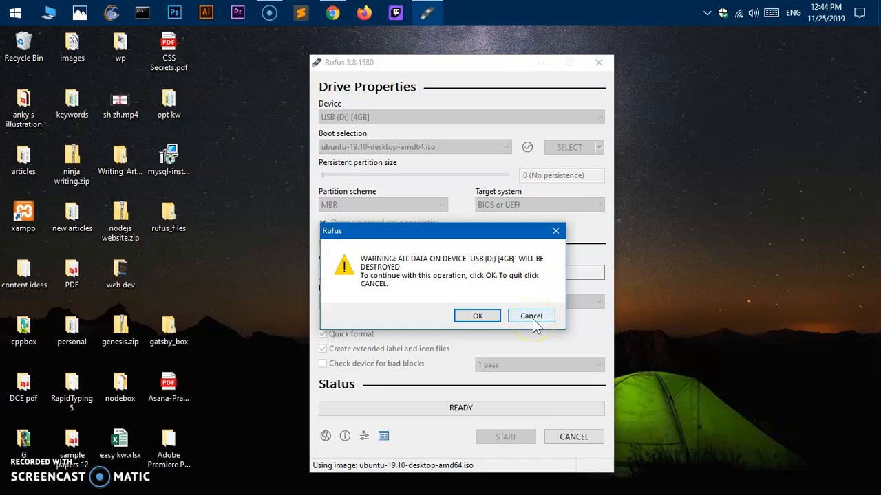
mouse_move(478, 315)
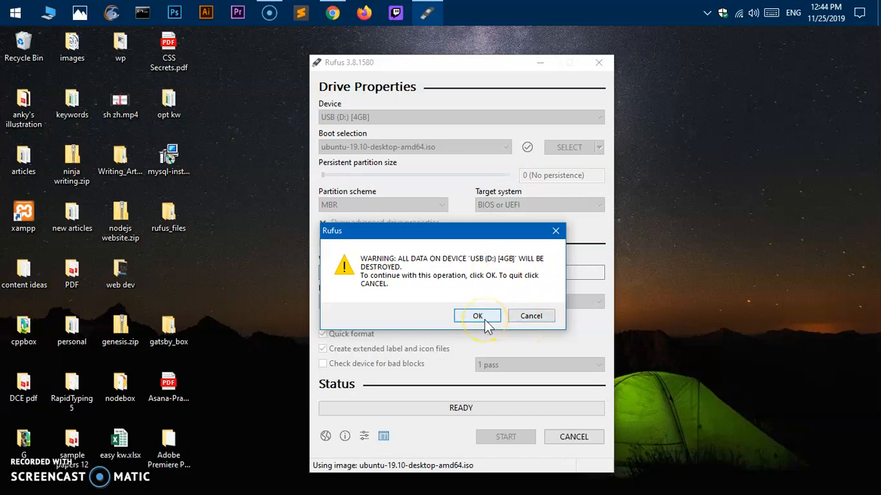
left_click(478, 315)
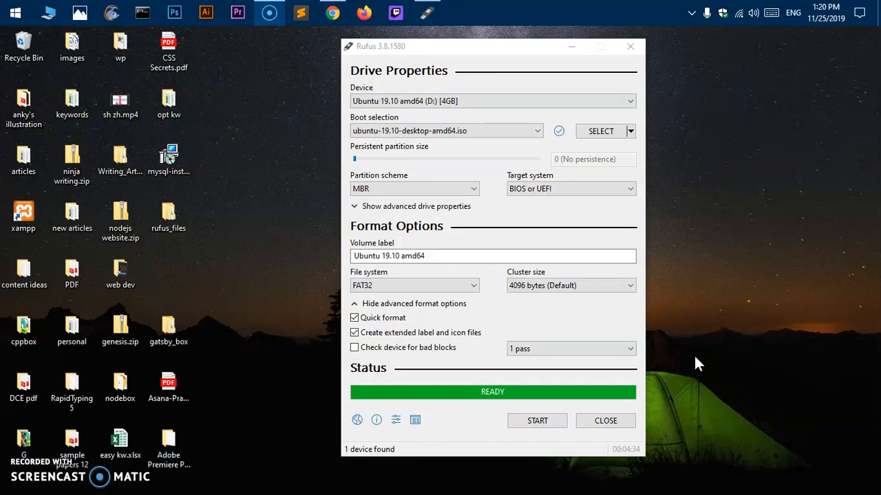
mouse_move(694, 366)
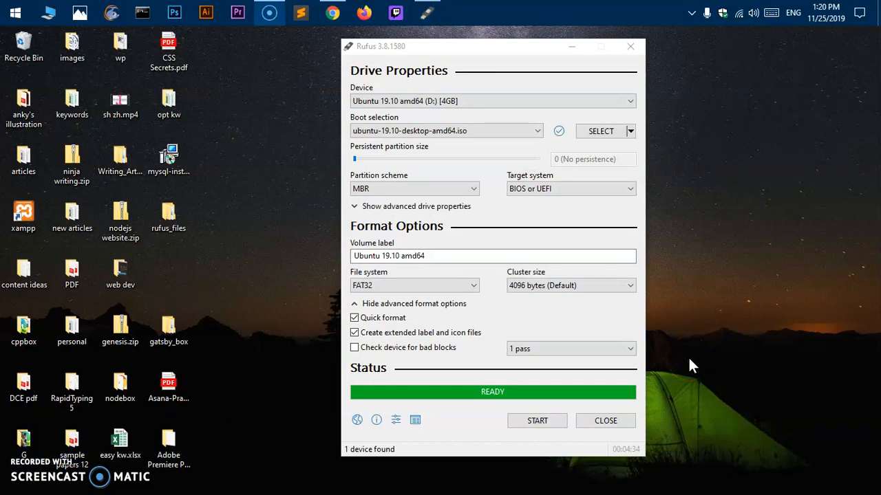
mouse_move(683, 369)
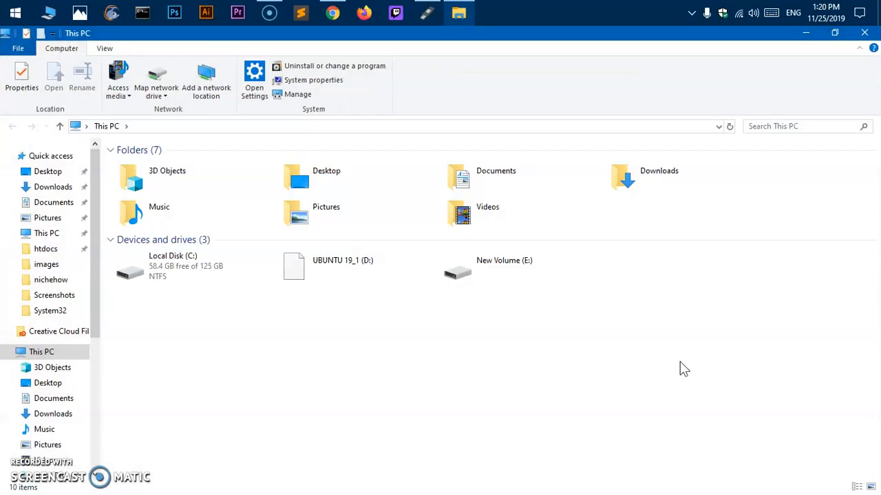
Open the UBUNTU 19_1 (D:) drive to list the Ubuntu installer folders and files
left_click(355, 267)
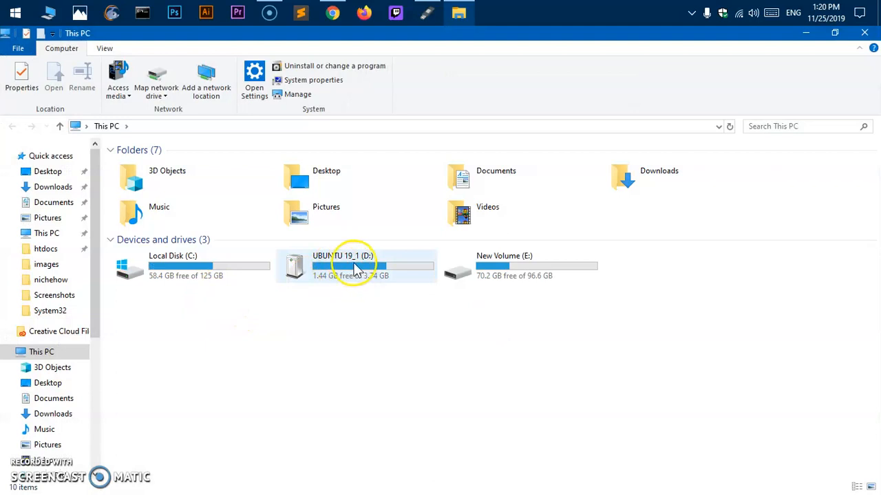
mouse_move(396, 264)
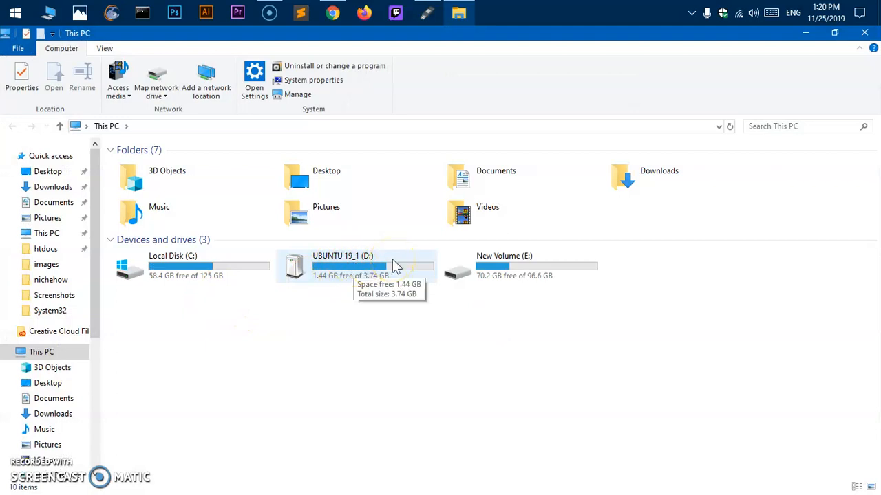
mouse_move(353, 291)
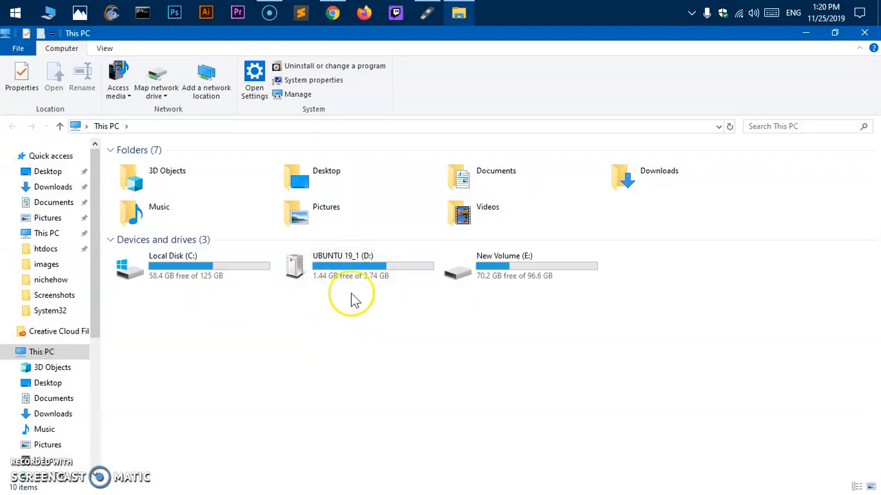
mouse_move(388, 372)
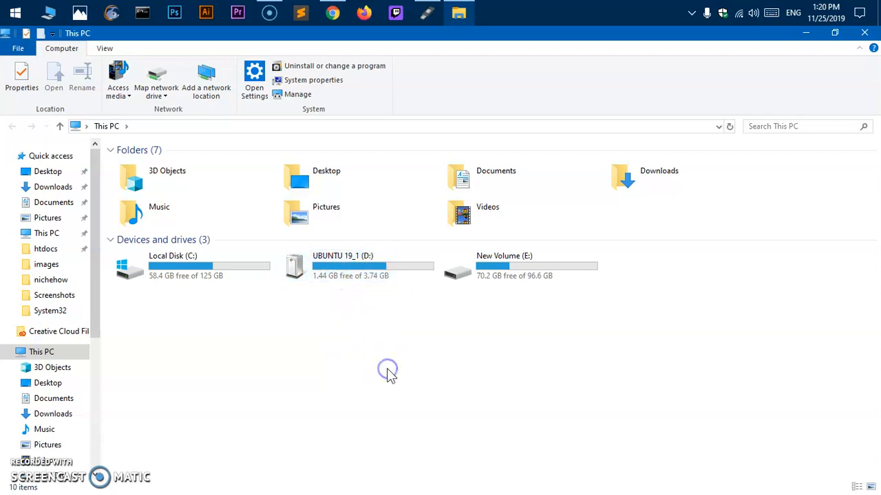
mouse_move(479, 388)
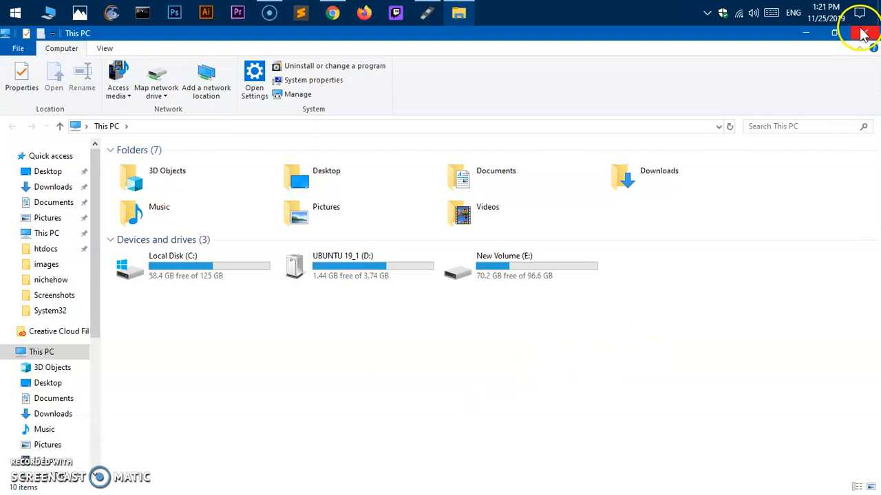
mouse_move(864, 33)
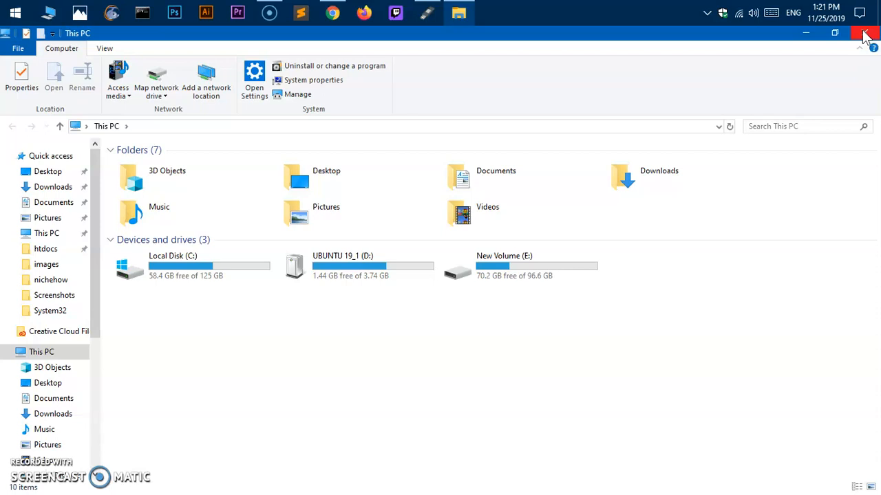
left_click(866, 33)
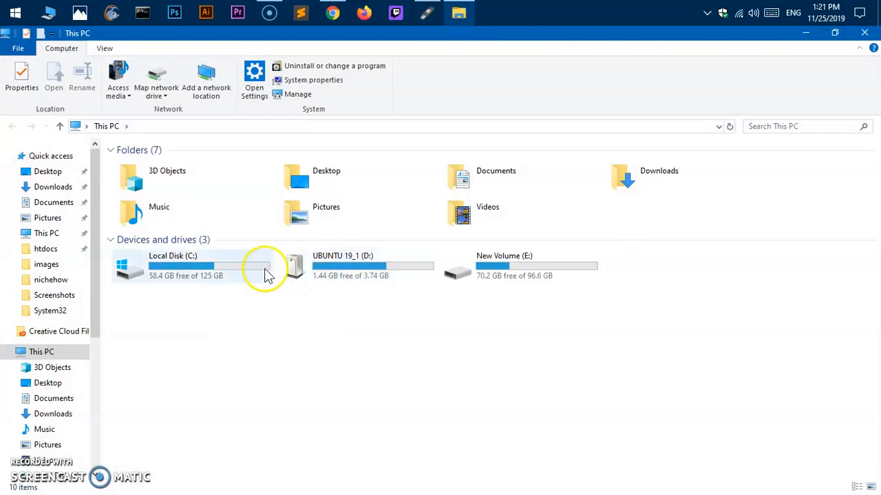
double_click(342, 267)
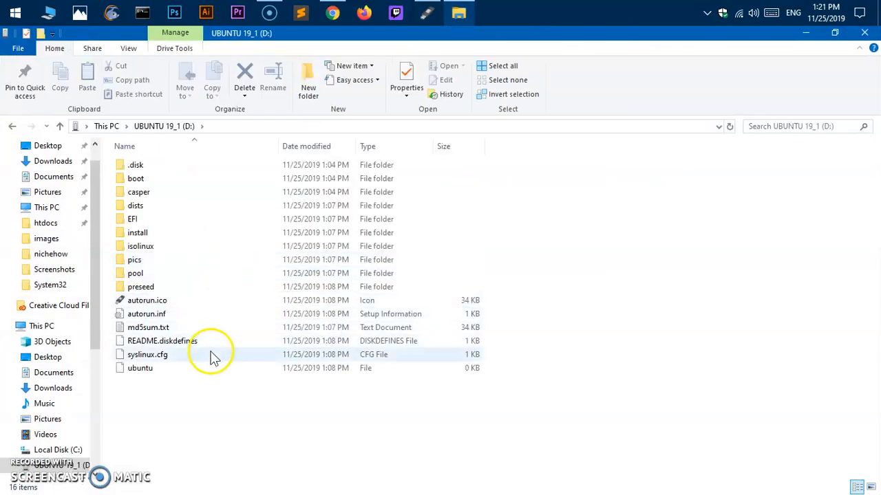
mouse_move(874, 134)
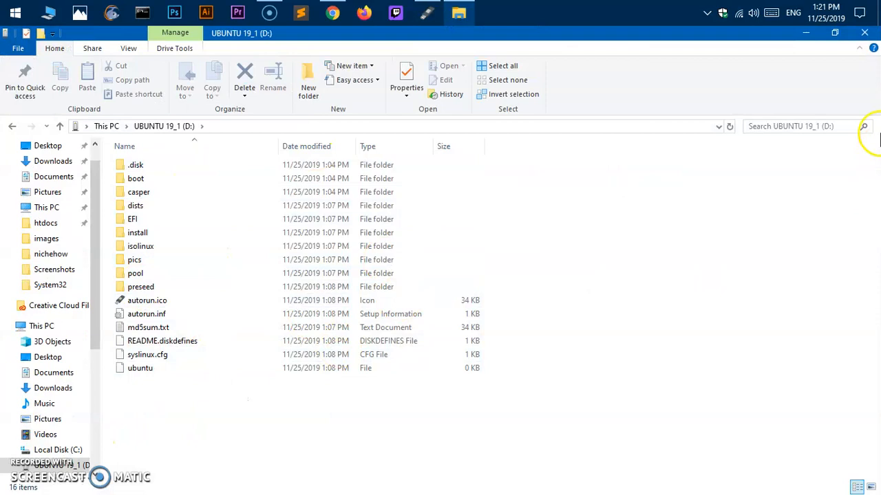